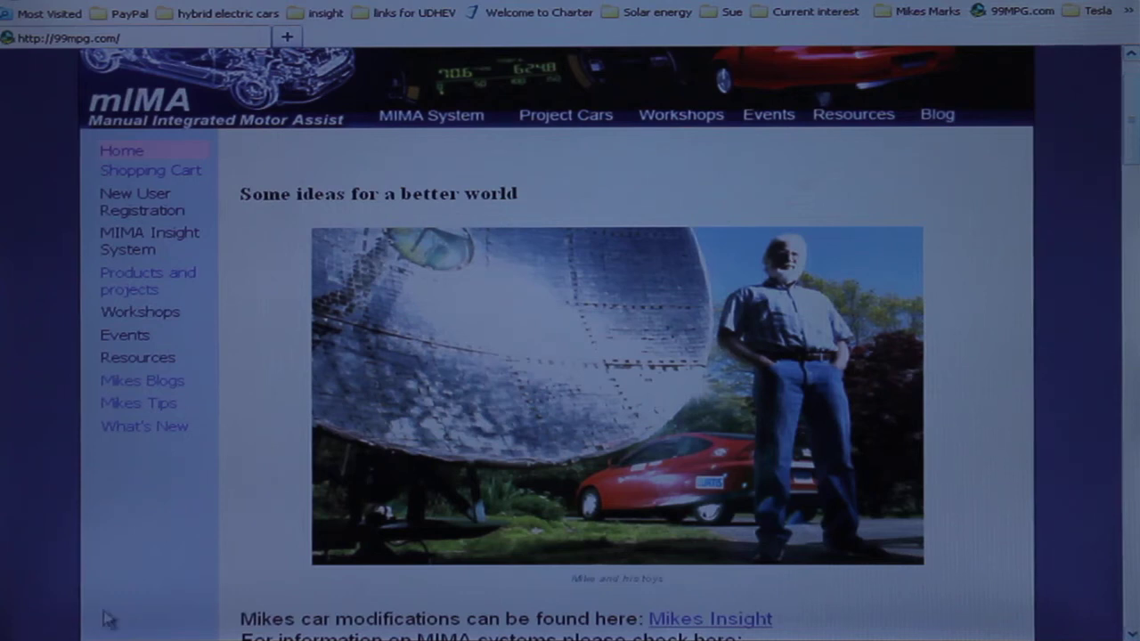
mouse_move(813, 334)
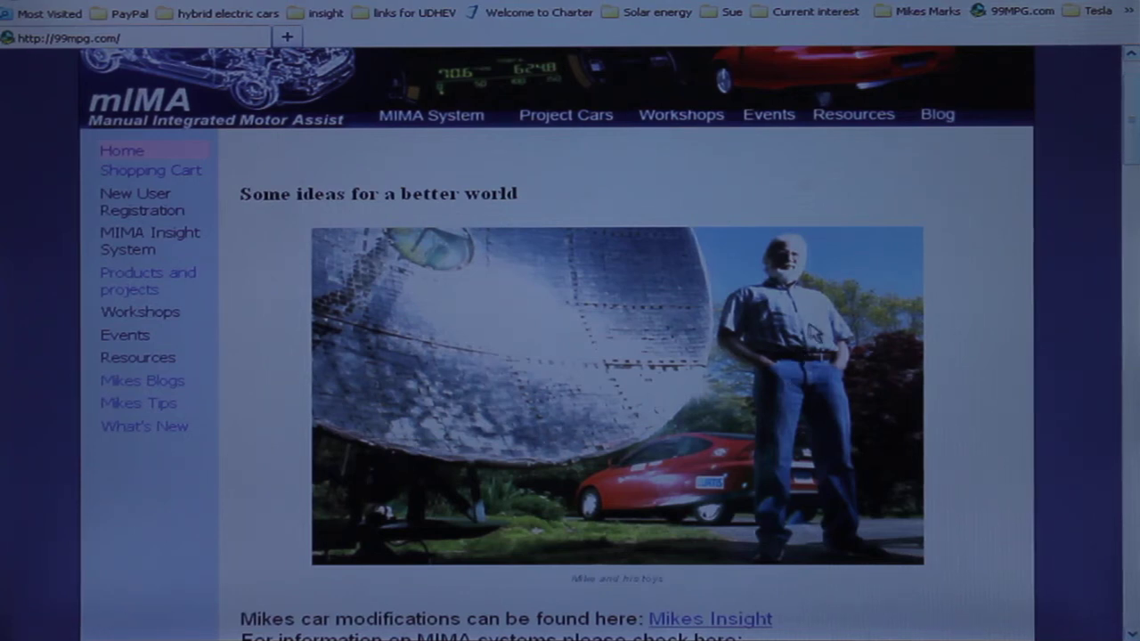
Step: Navigate from the 99mpg home page to Resources > Downloads
click(853, 114)
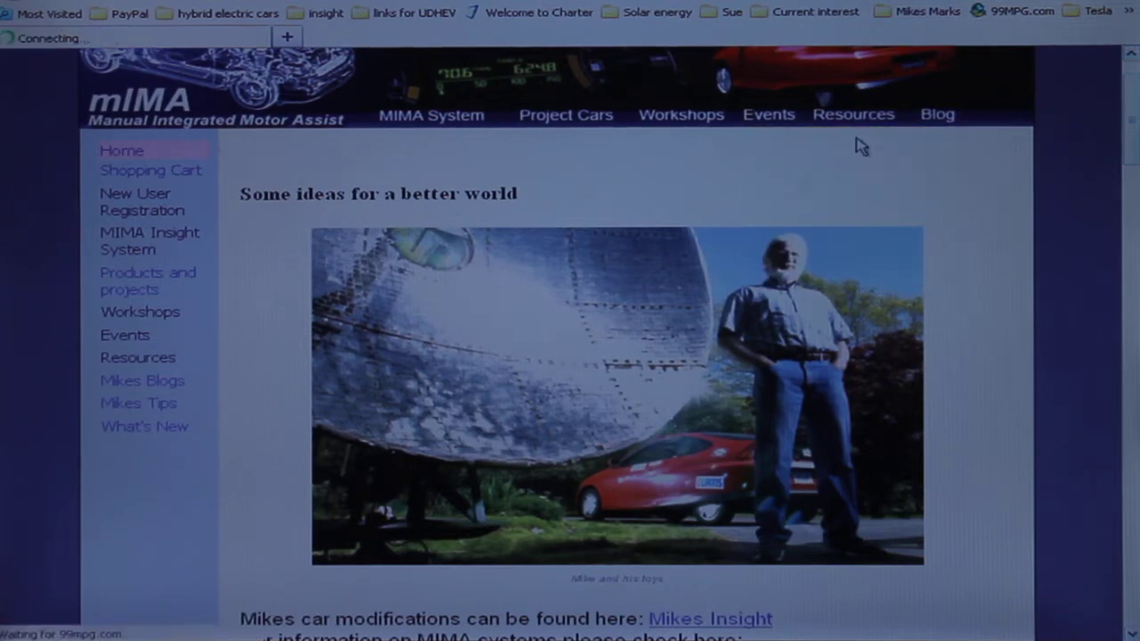
click(853, 114)
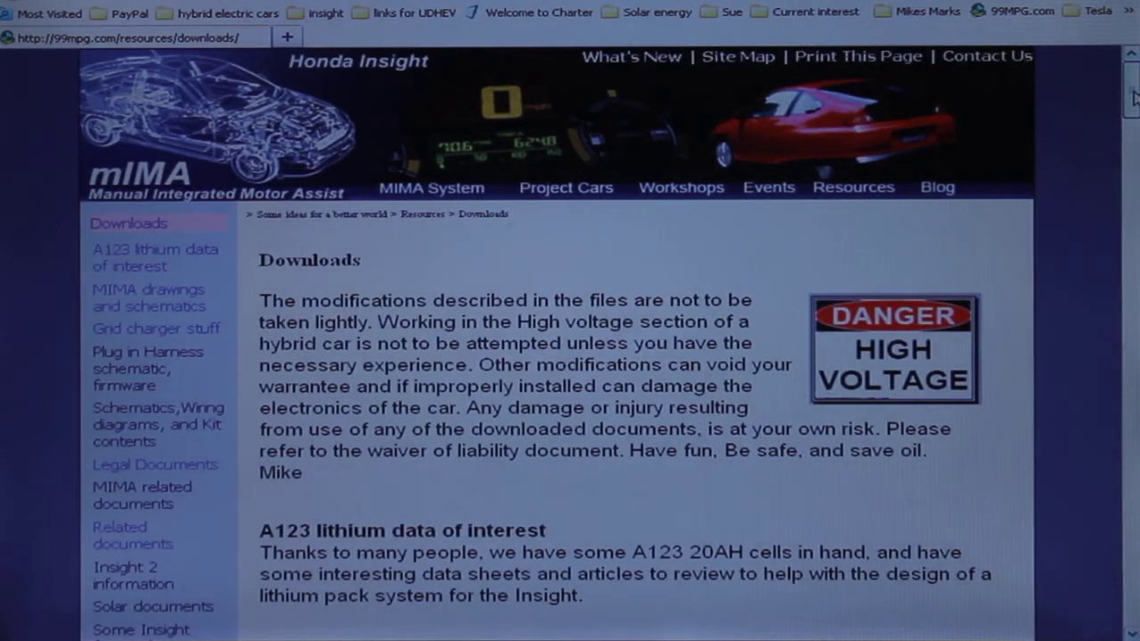
Step: Scroll down the Downloads page to the Grid charger stuff file list
scroll(down, 3)
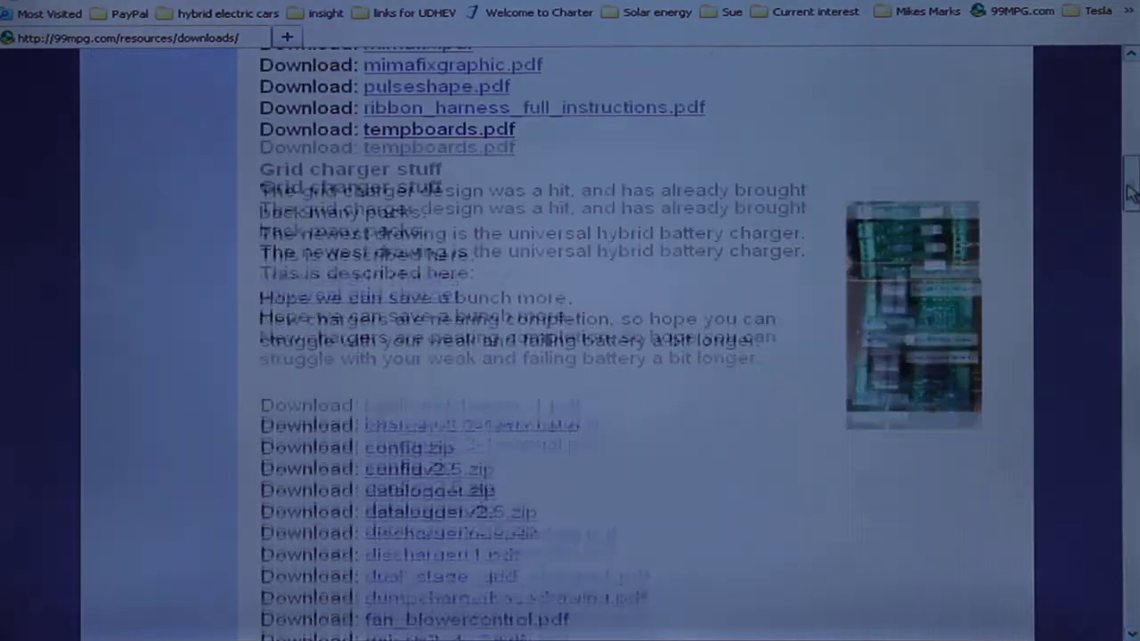
scroll(down, 3)
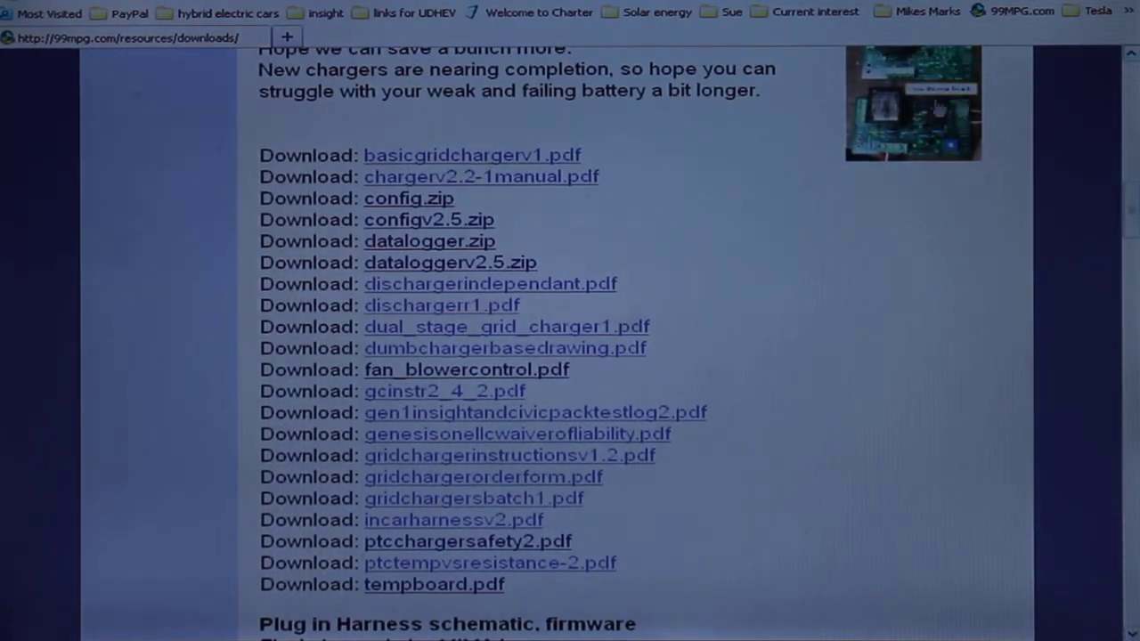
scroll(up, 3)
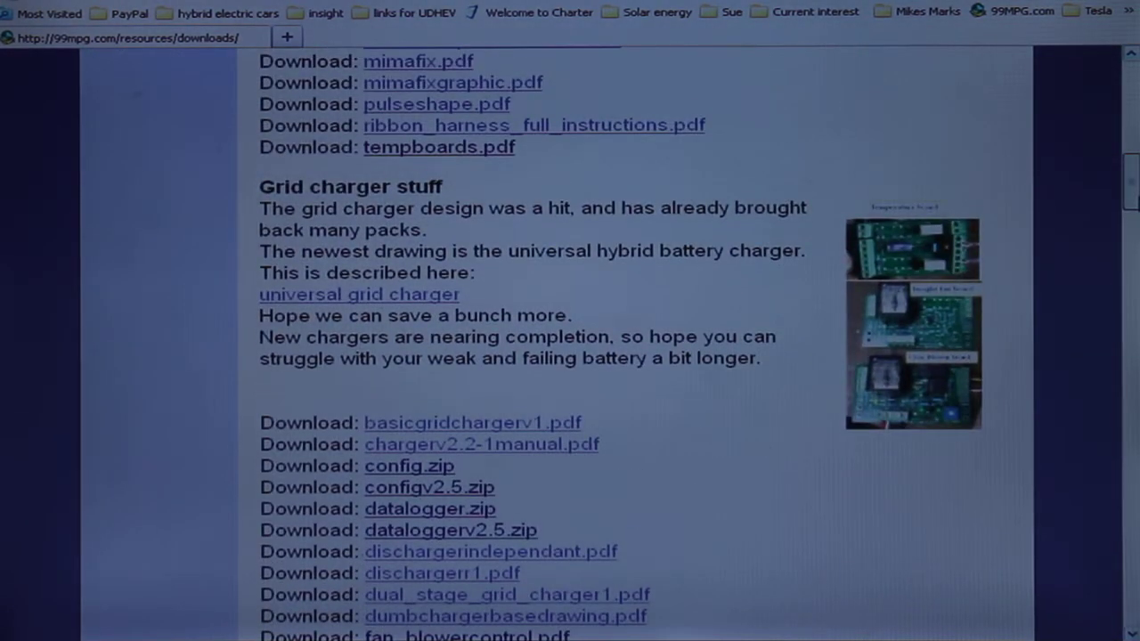
scroll(down, 3)
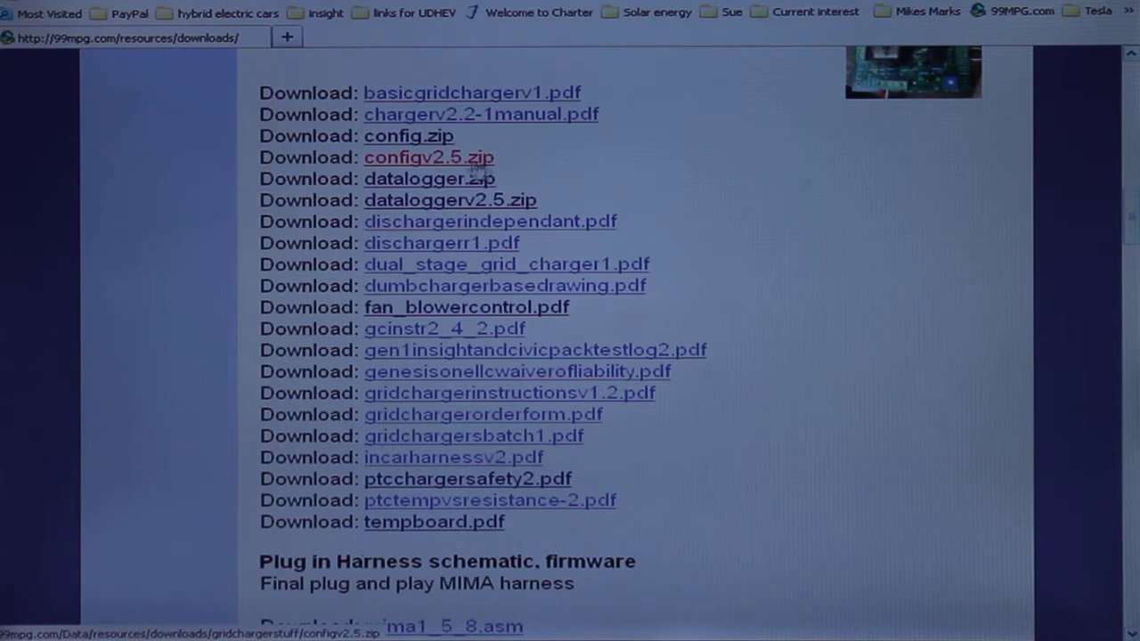
mouse_move(428, 178)
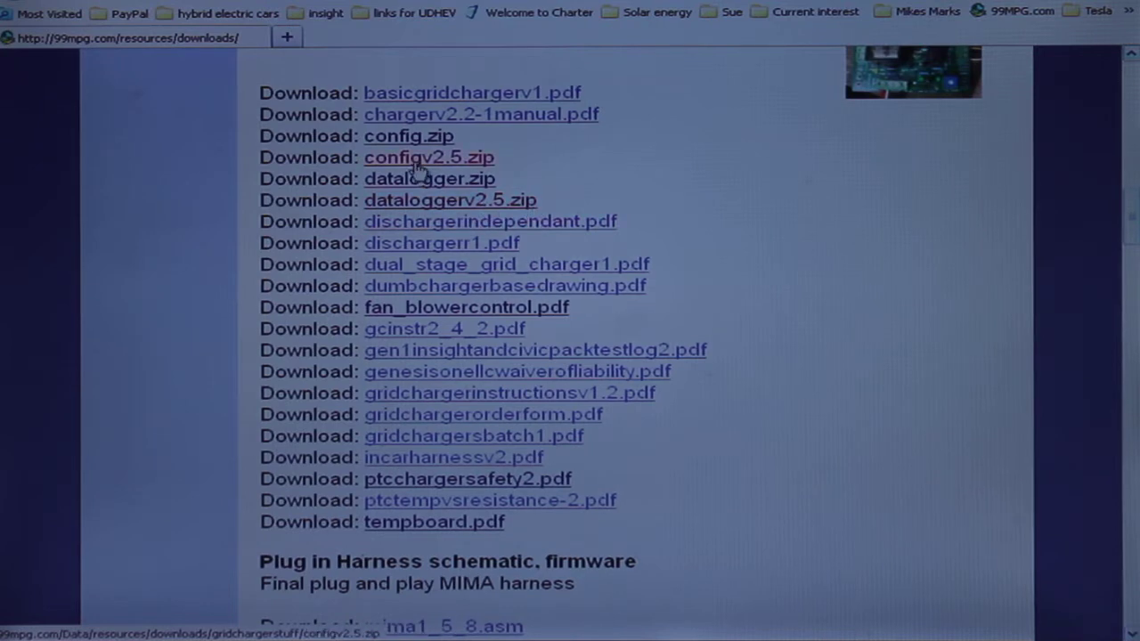
mouse_move(429, 178)
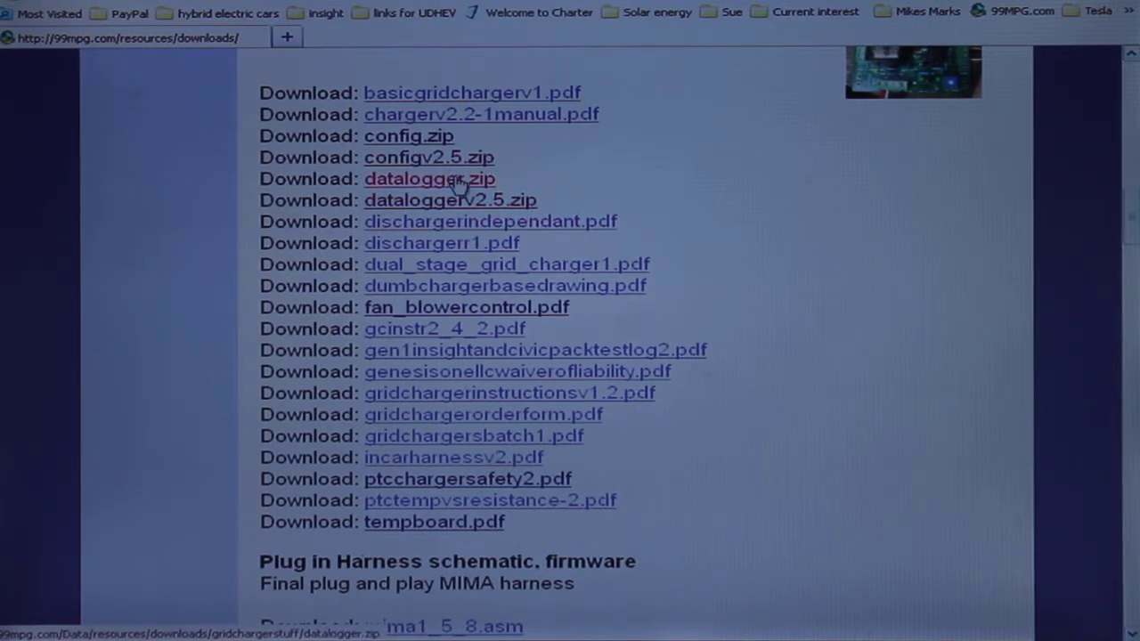
mouse_move(412, 157)
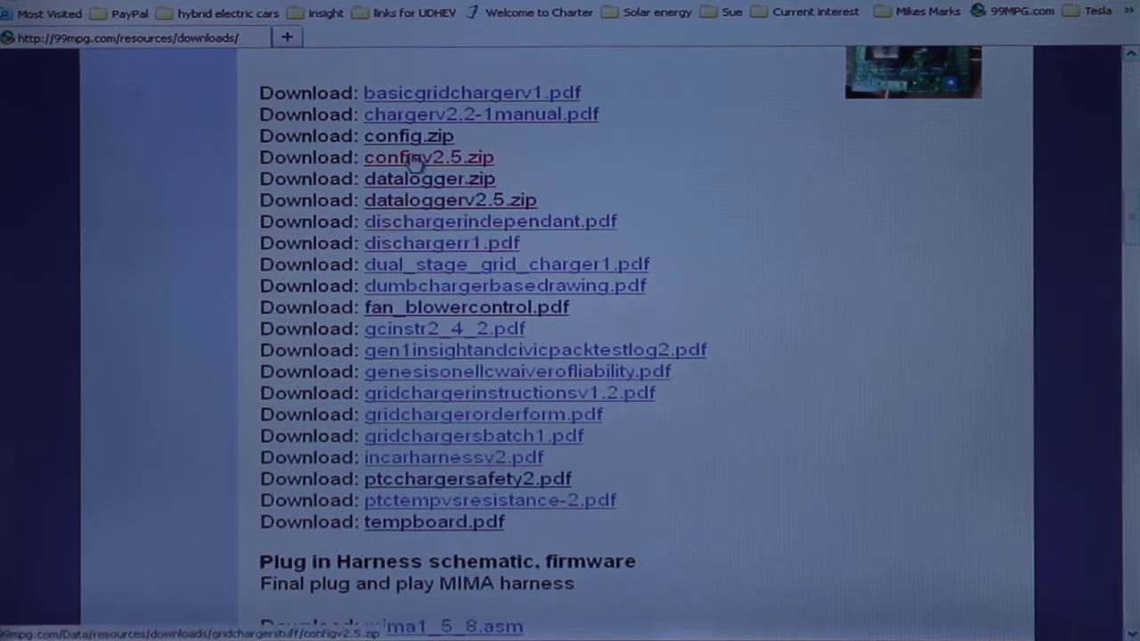
Step: Download configv2.5.zip and save it under its suggested name beside Datalogger V2.5.zip
click(428, 158)
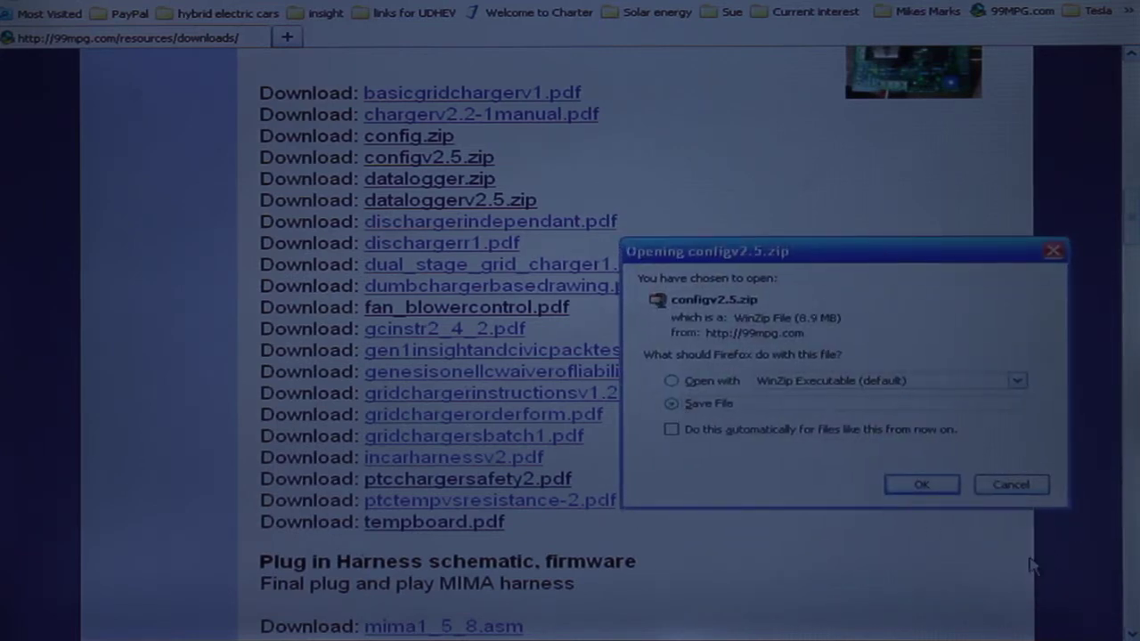
click(922, 485)
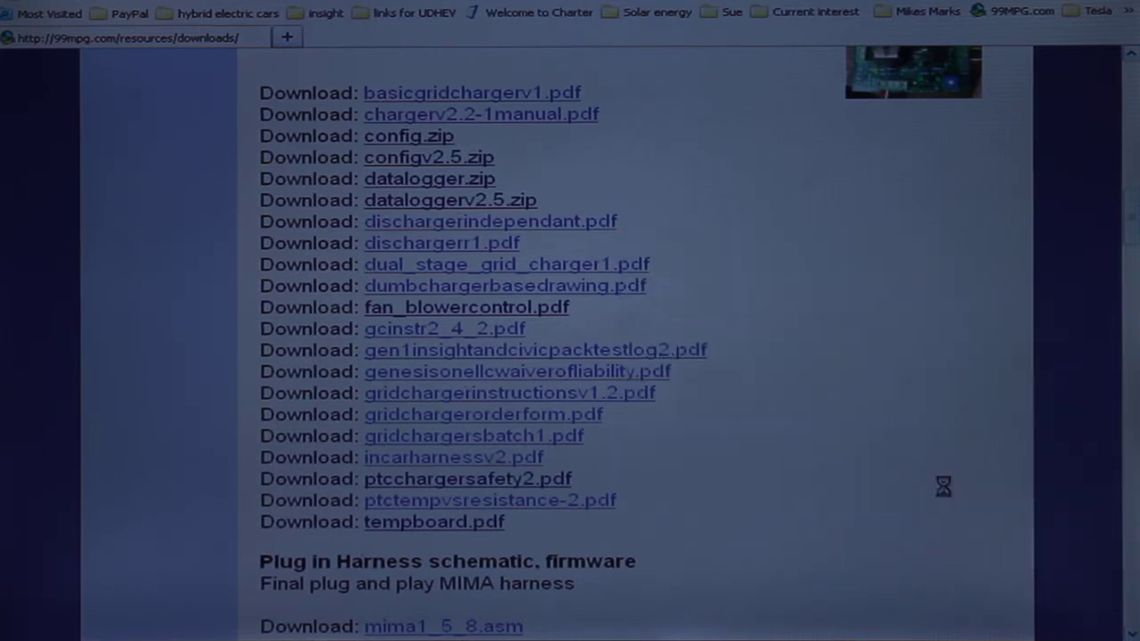
click(429, 157)
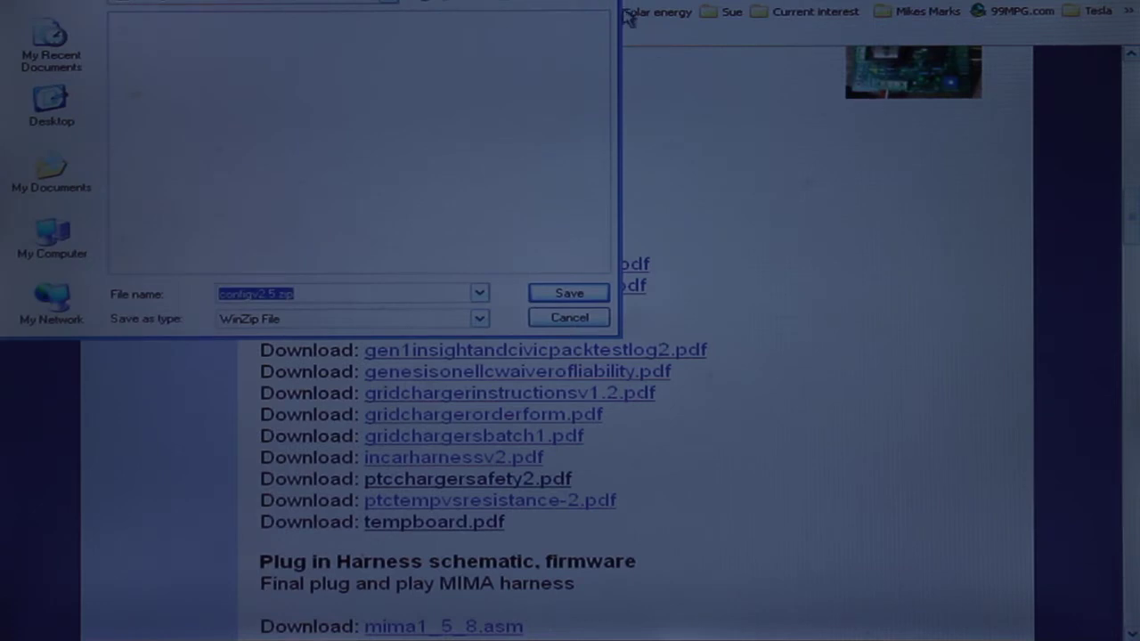
mouse_move(584, 313)
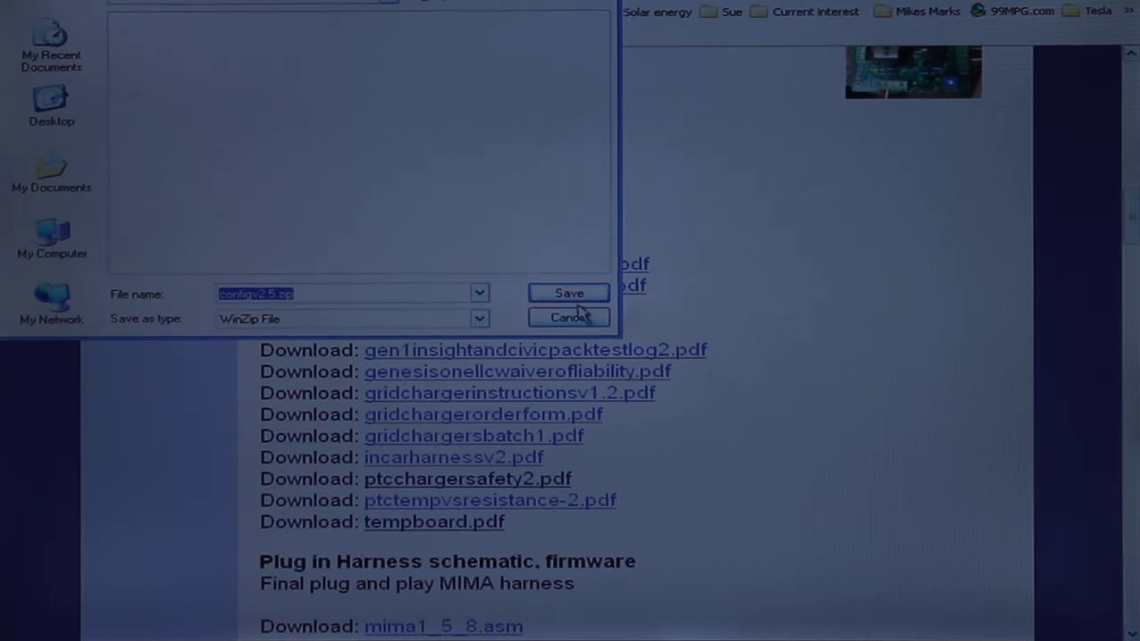
click(570, 293)
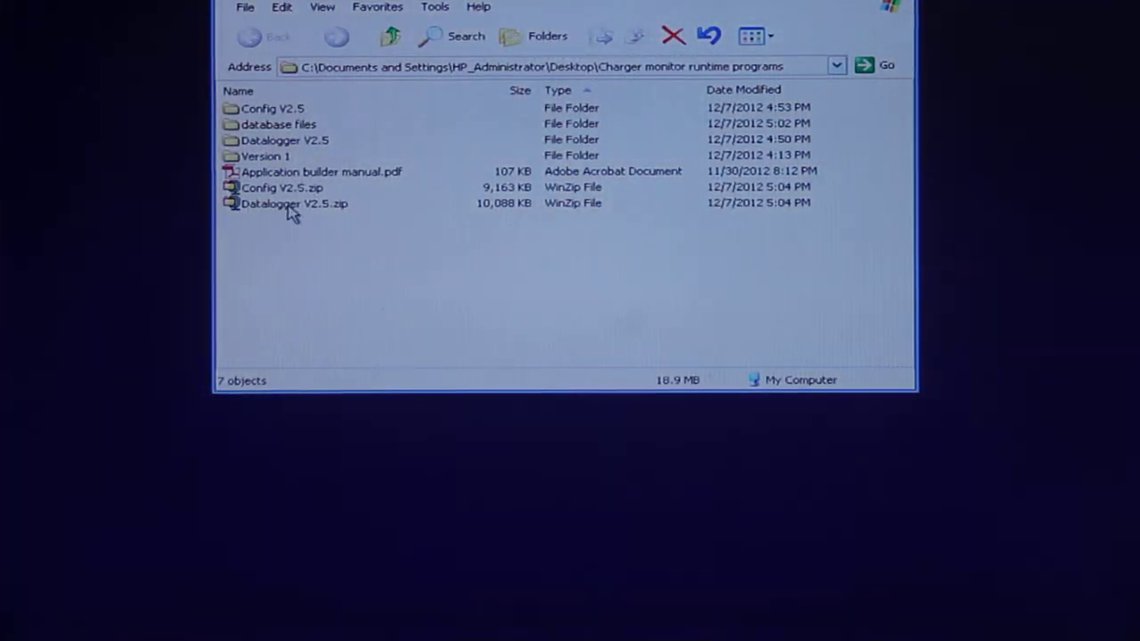
mouse_move(294, 203)
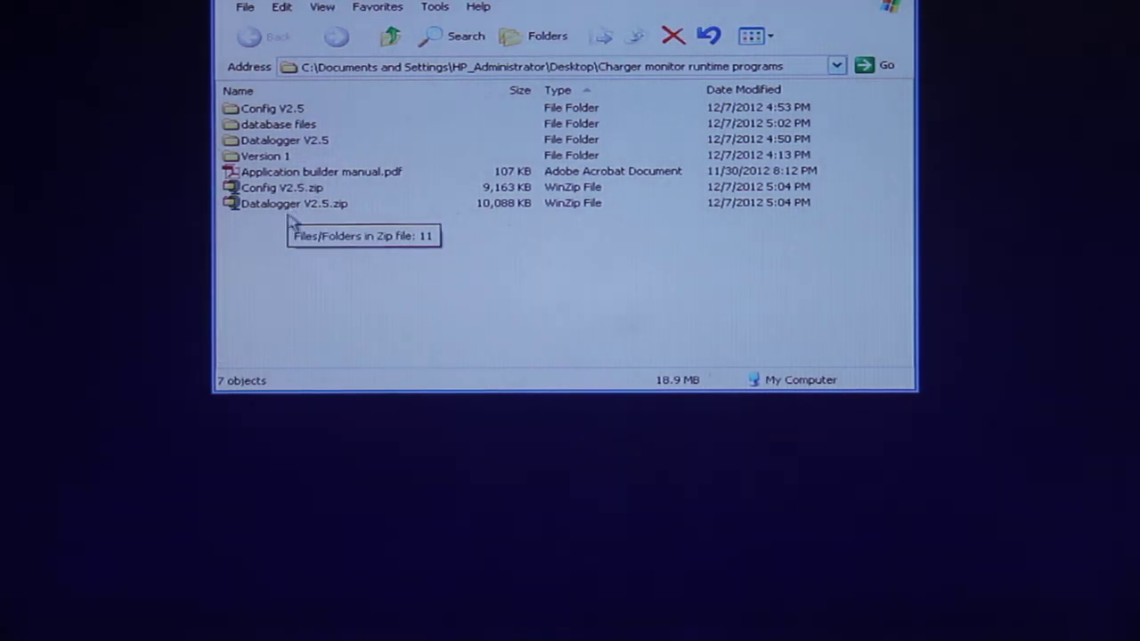
mouse_move(272, 187)
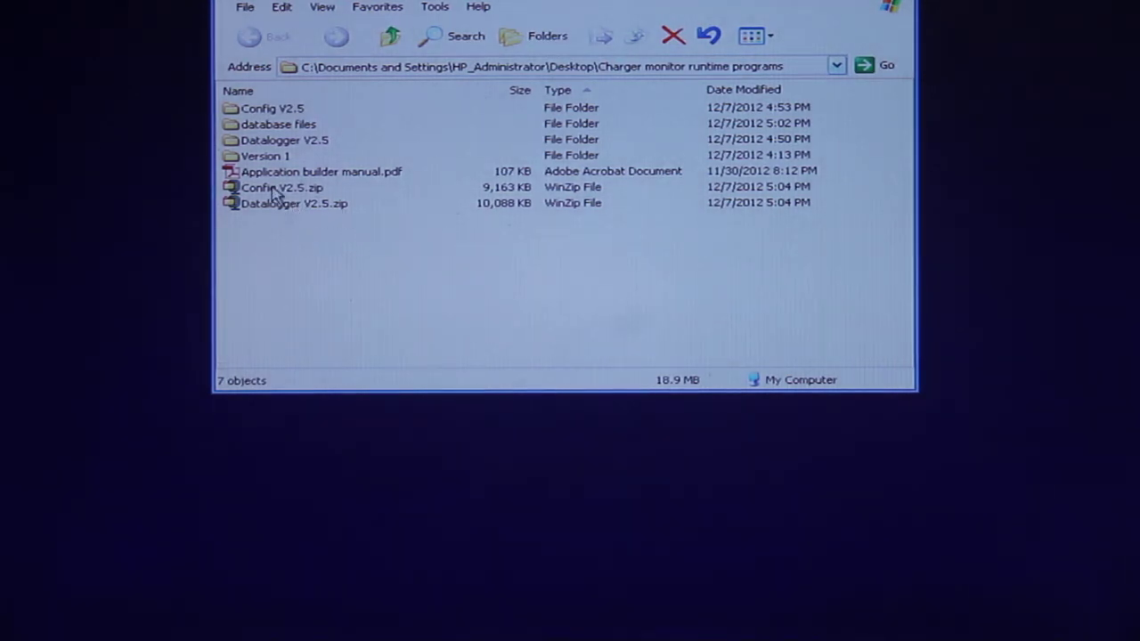
mouse_move(290, 210)
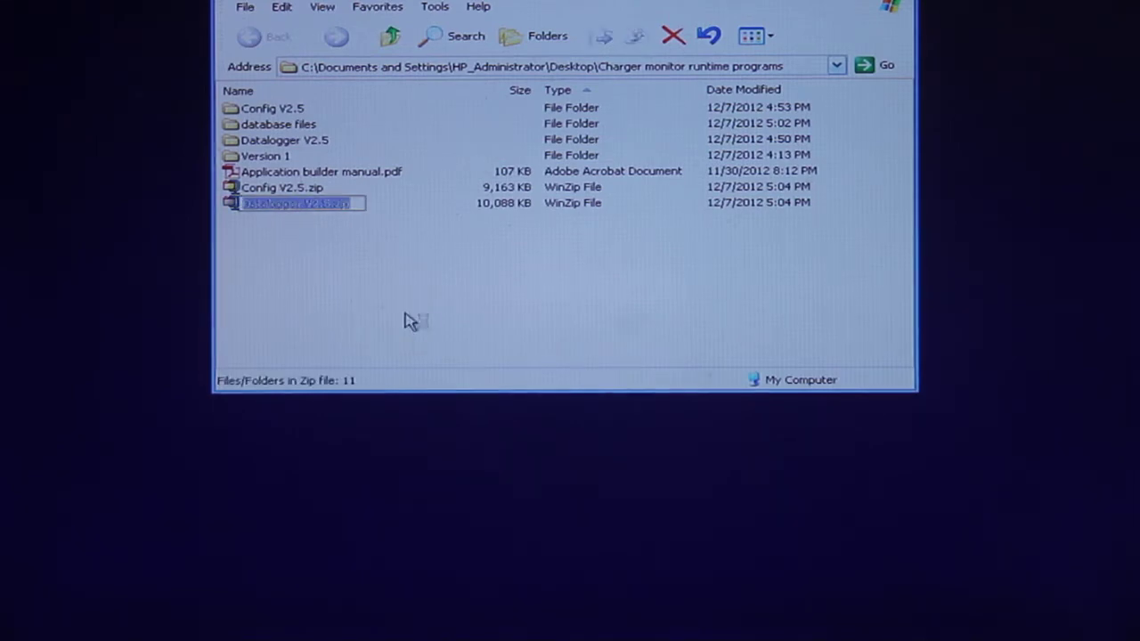
Step: Open Datalogger V2.5.zip in WinZip and extract all its files
double_click(294, 203)
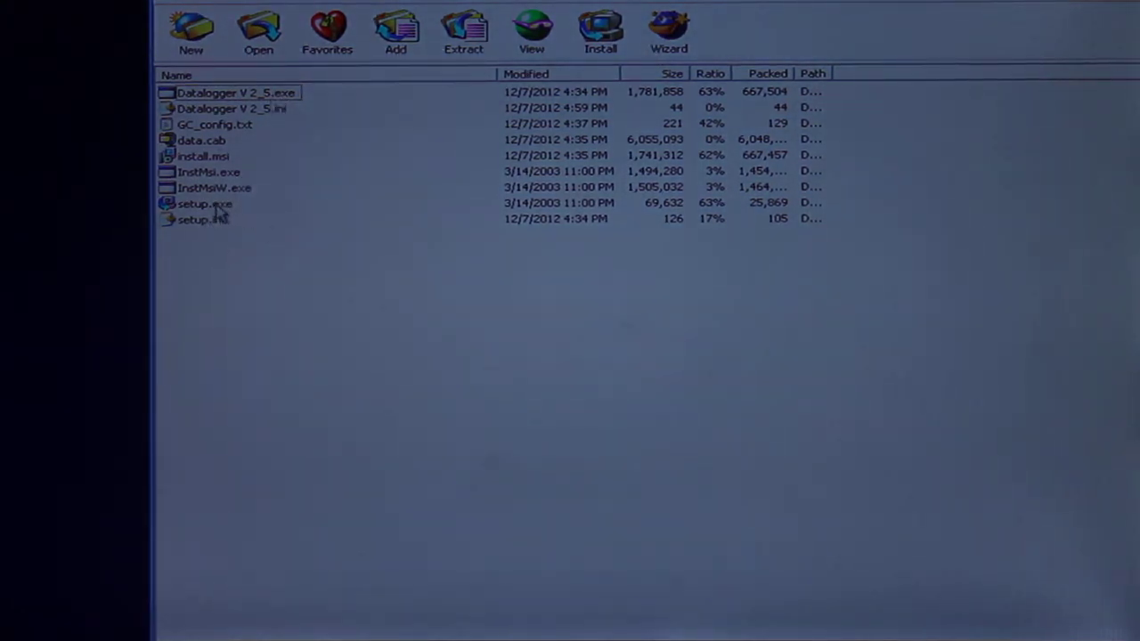
mouse_move(392, 94)
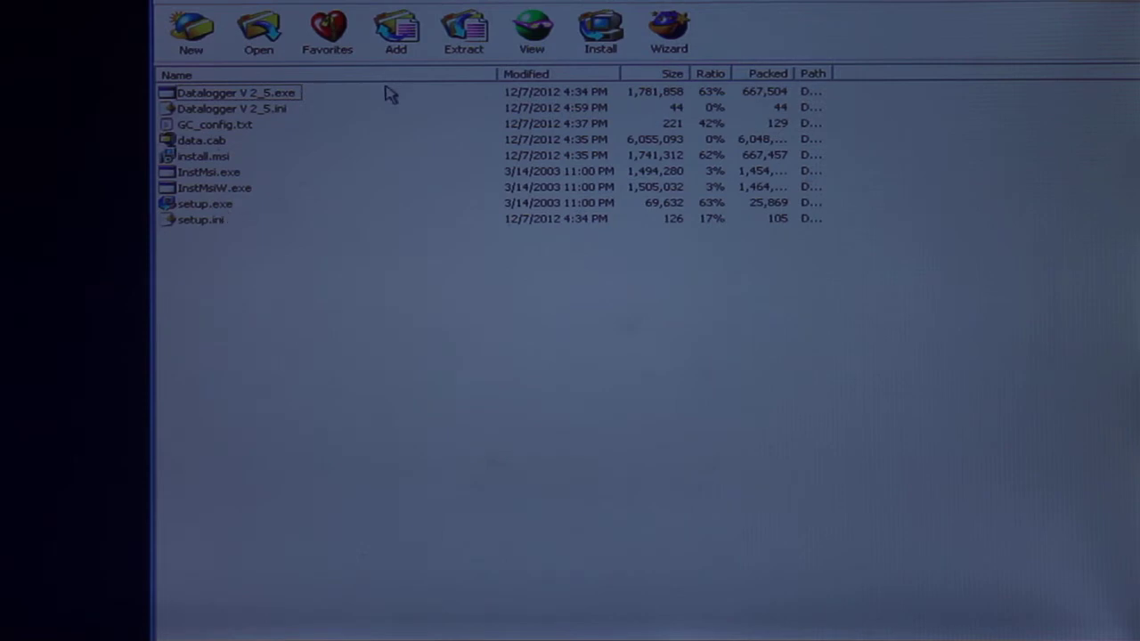
mouse_move(463, 33)
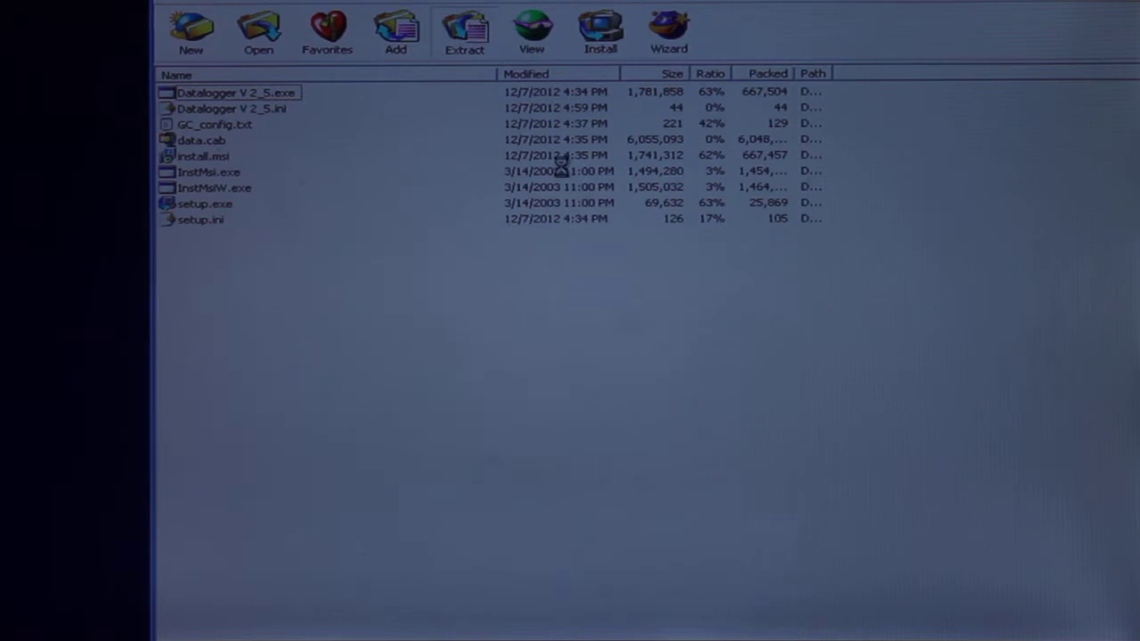
click(464, 32)
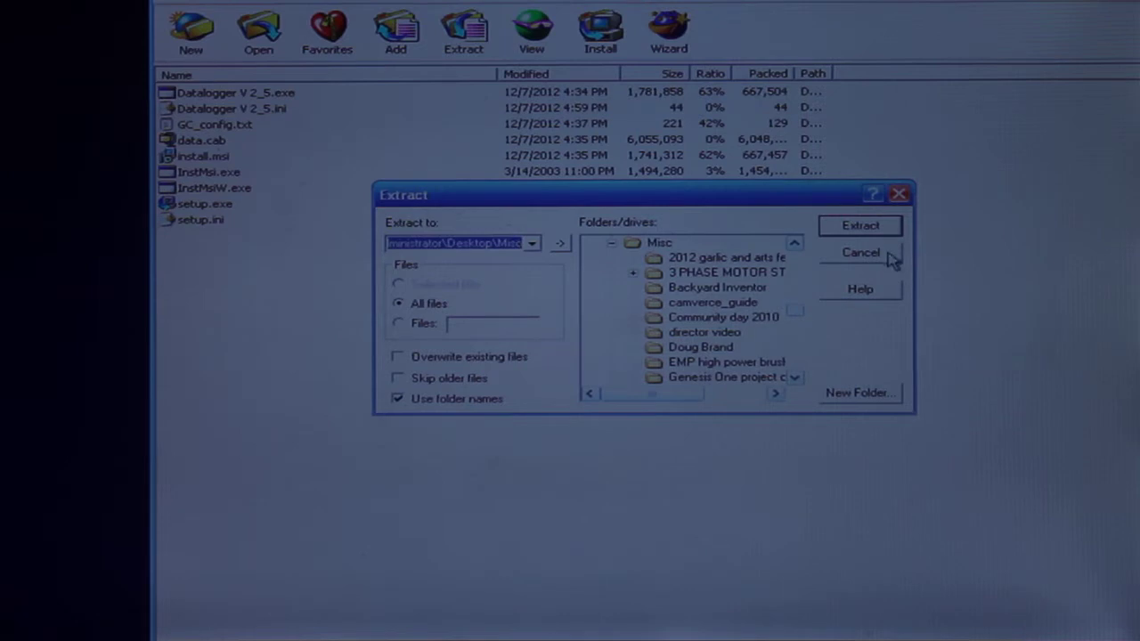
click(859, 252)
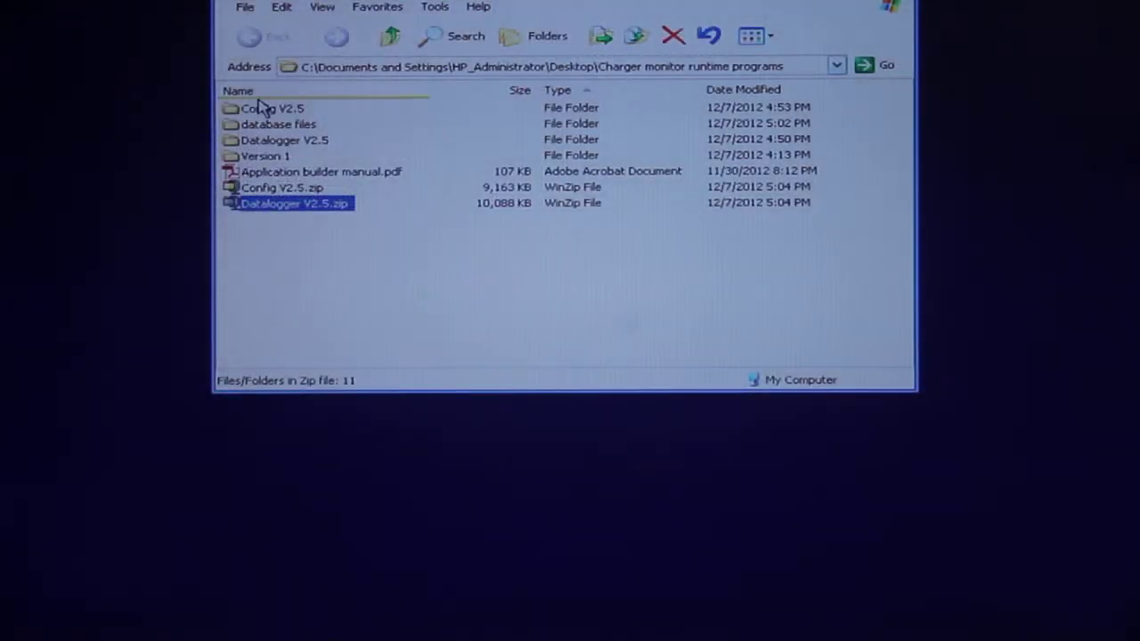
Step: Browse into Datalogger V2.5\Installer and select setup.exe
double_click(293, 203)
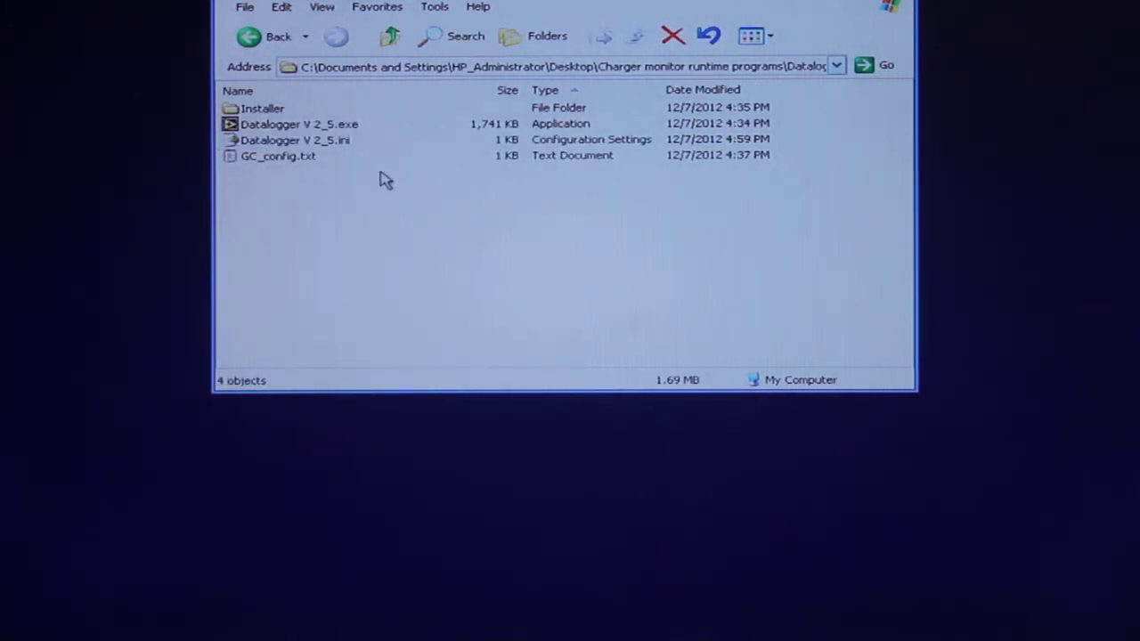
mouse_move(262, 108)
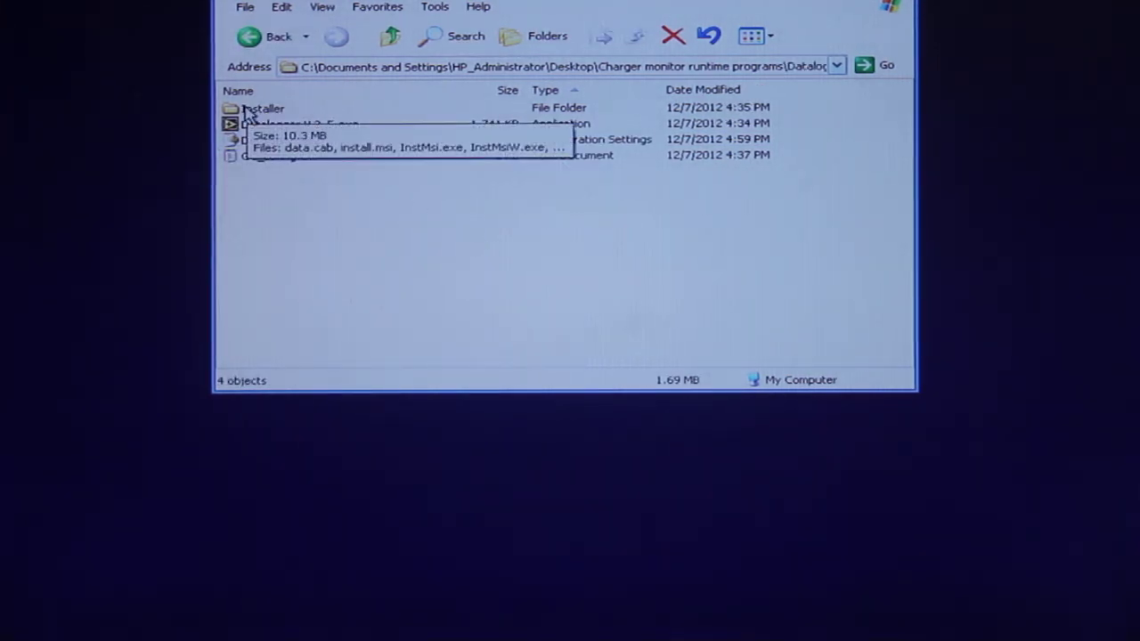
double_click(264, 108)
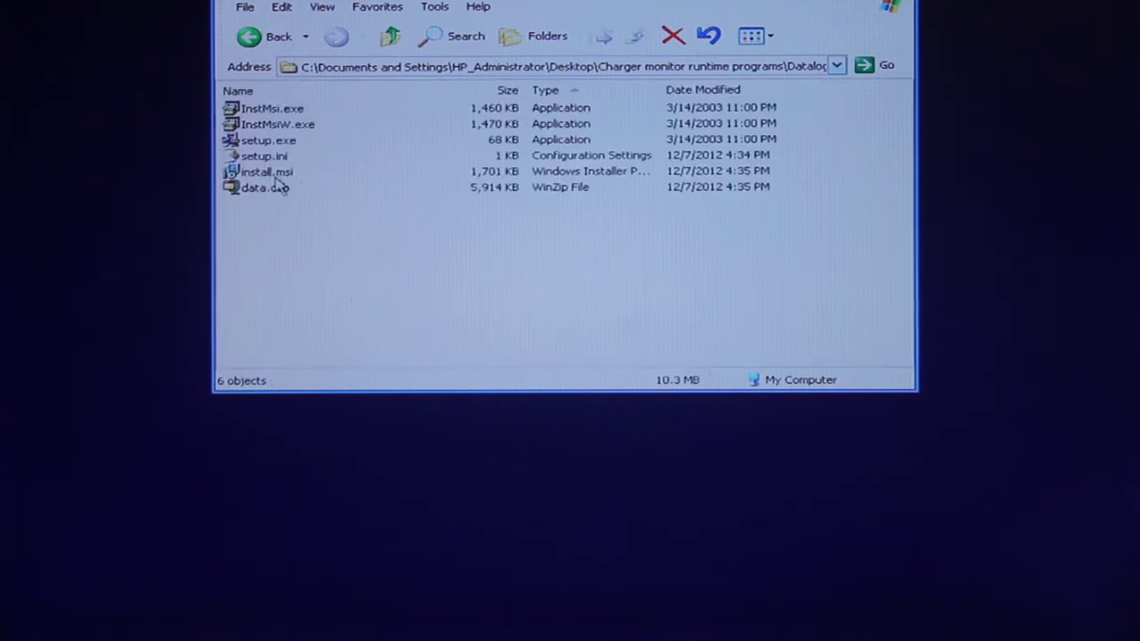
mouse_move(267, 140)
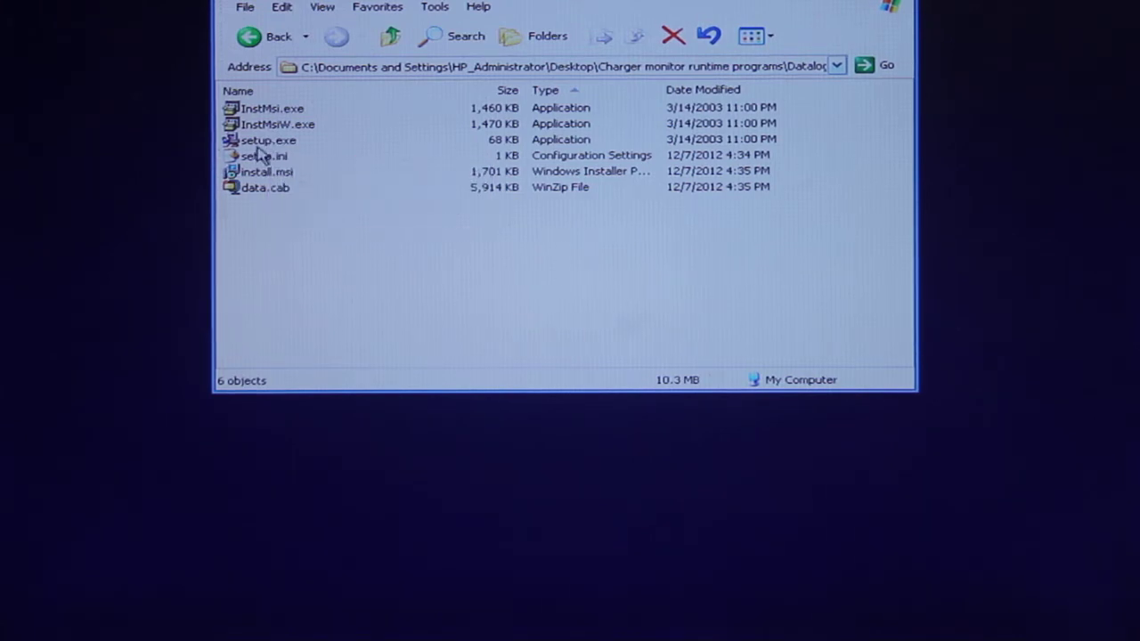
mouse_move(267, 141)
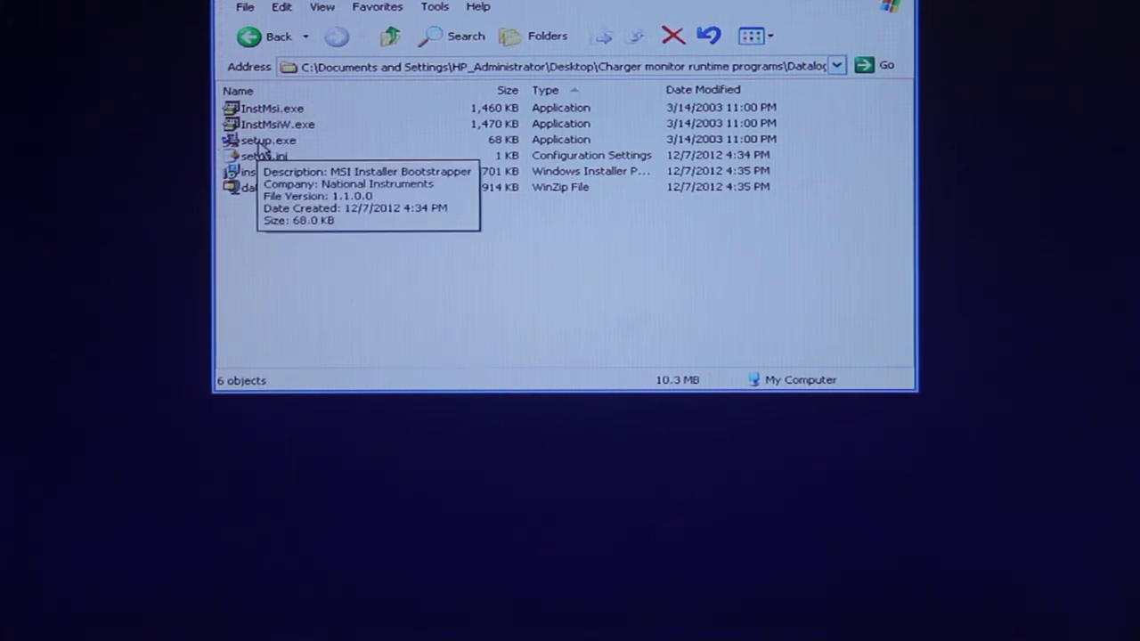
click(267, 140)
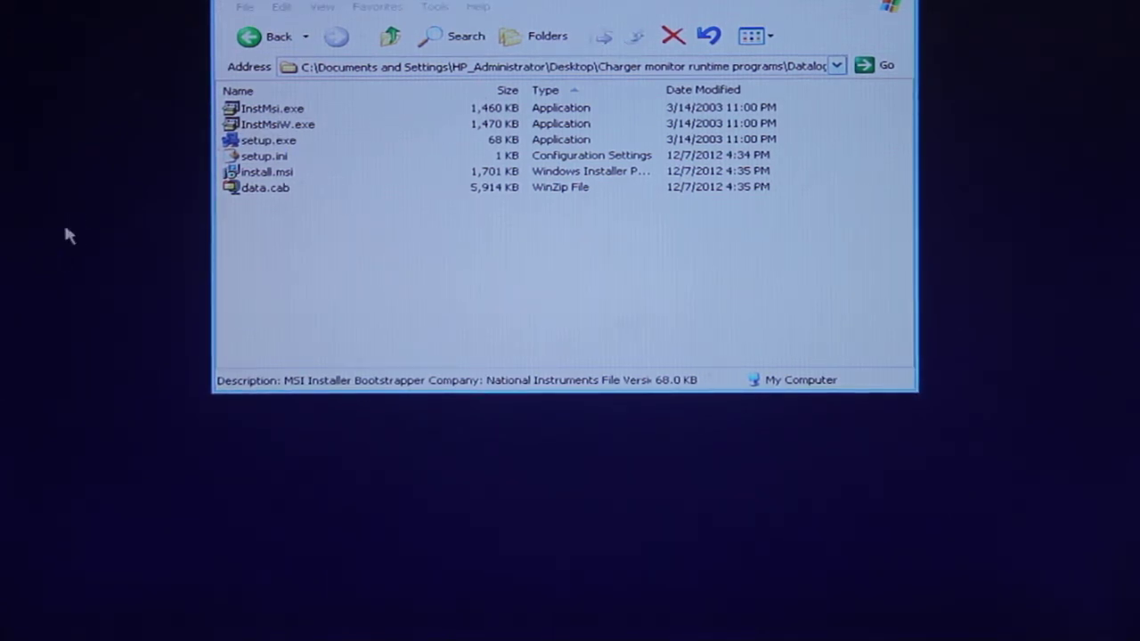
click(268, 140)
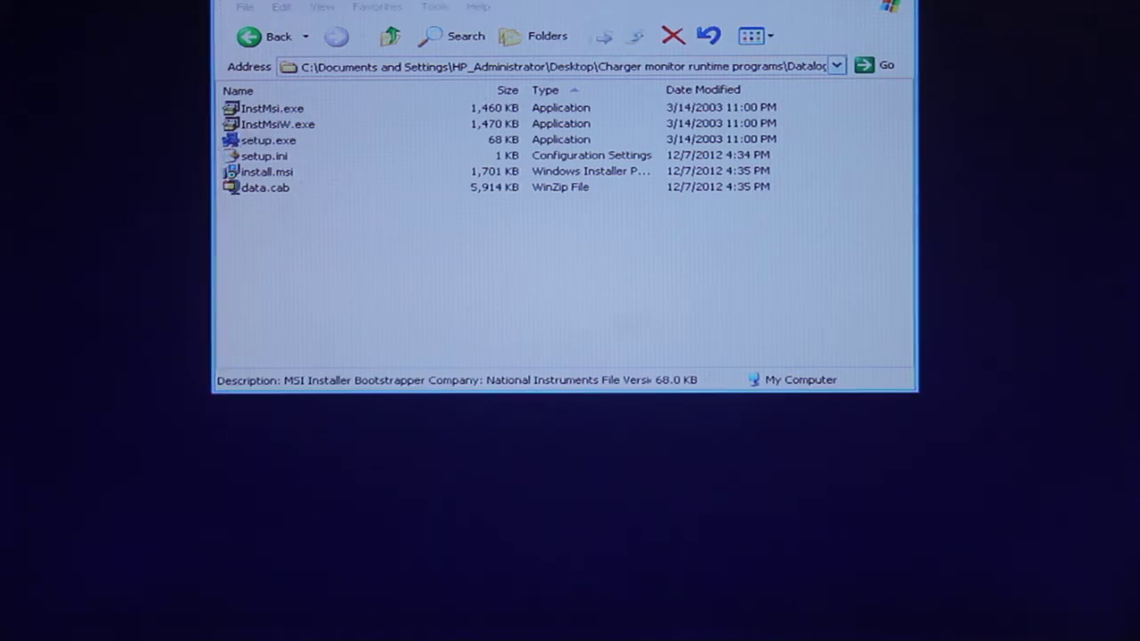
Step: Run setup.exe to open the Datalogger V 2_5 Installation Wizard welcome page
double_click(268, 140)
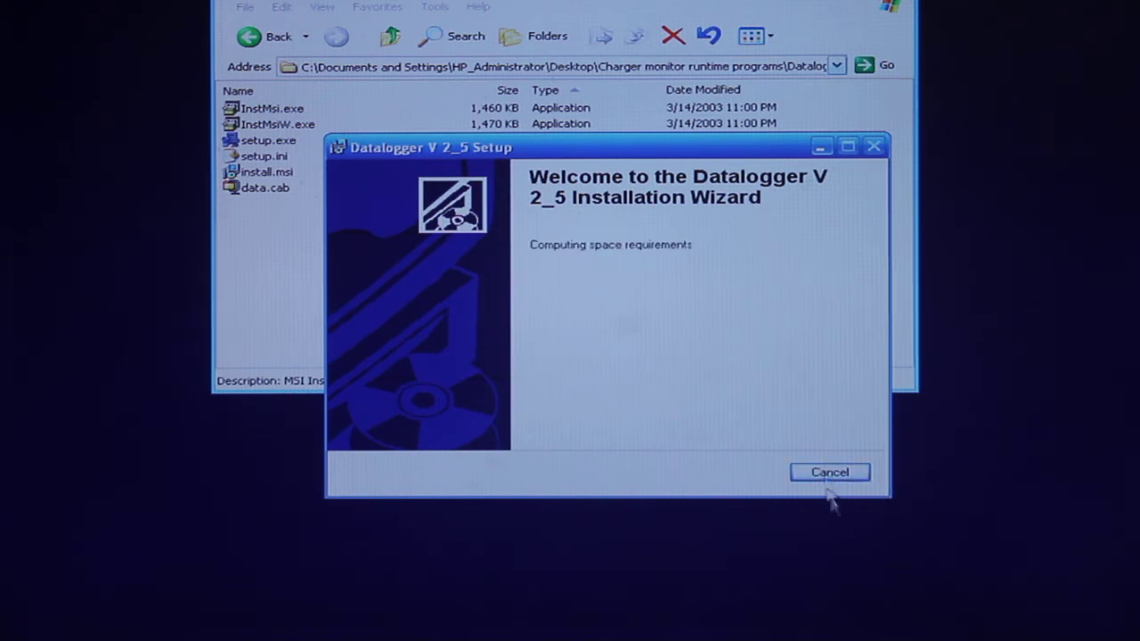
mouse_move(869, 574)
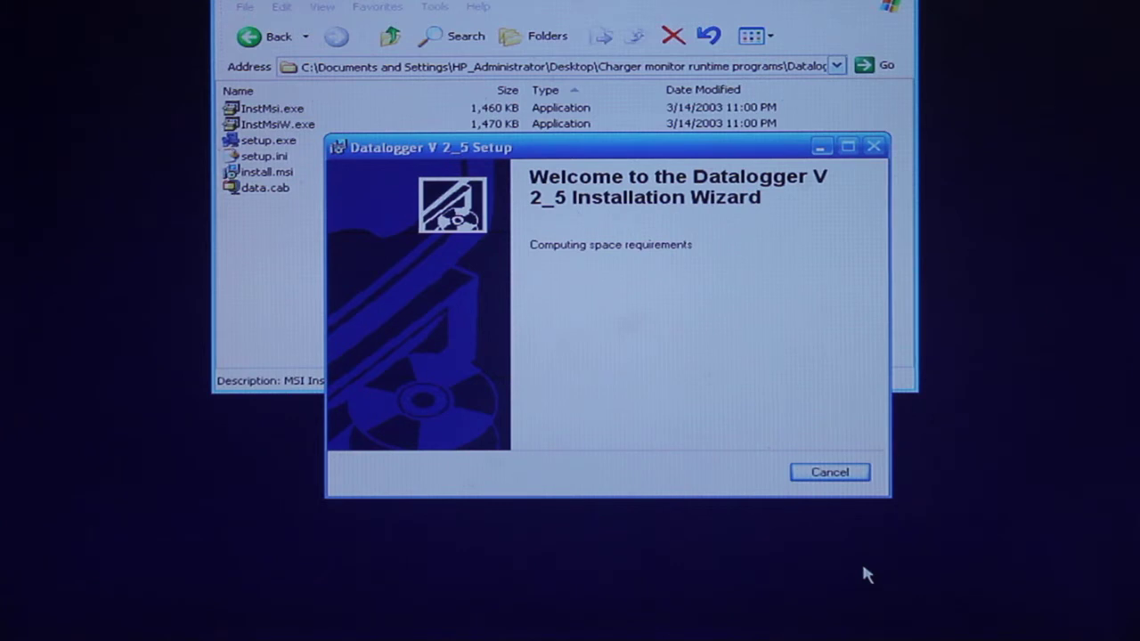
mouse_move(938, 491)
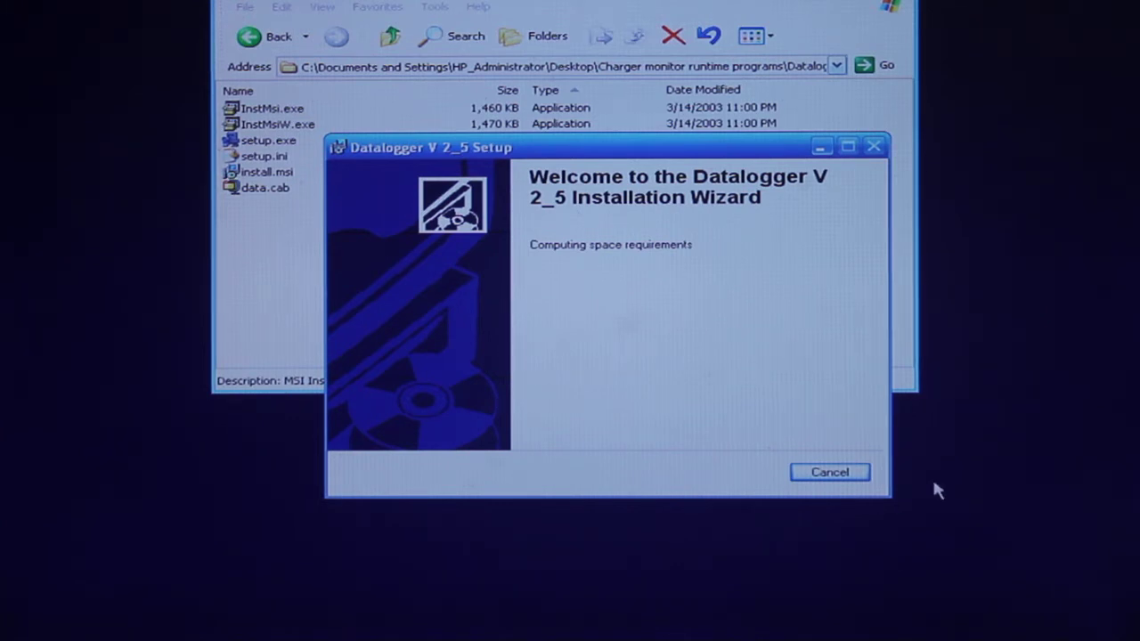
mouse_move(944, 481)
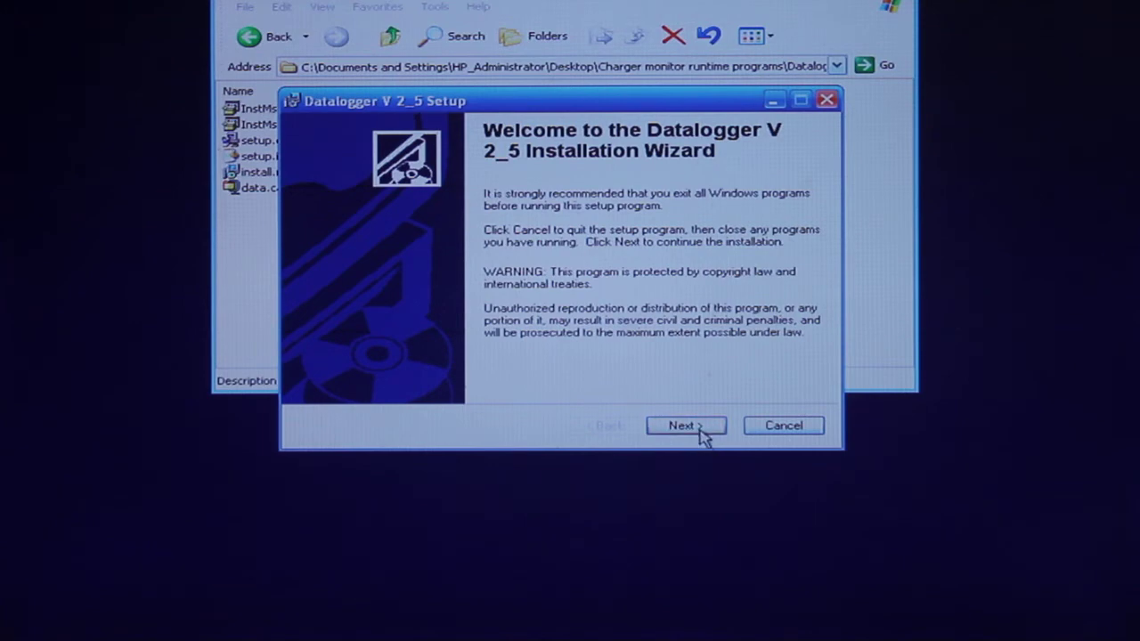
mouse_move(649, 105)
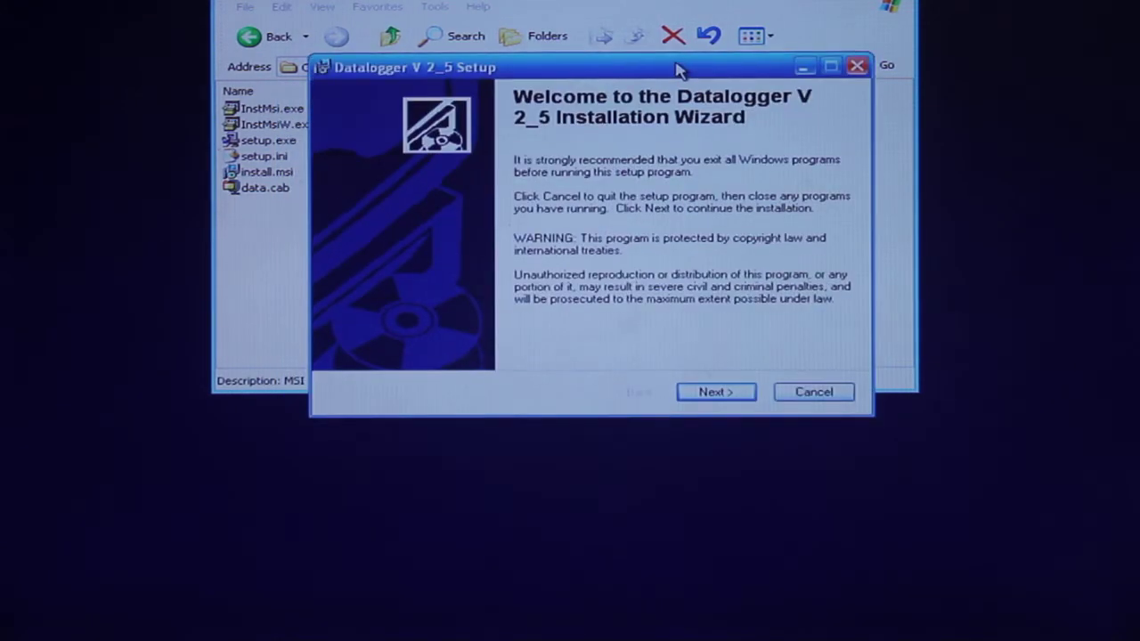
Step: Accept C:\Program Files\Datalogger V 2_5\ as destination and begin installing
click(715, 392)
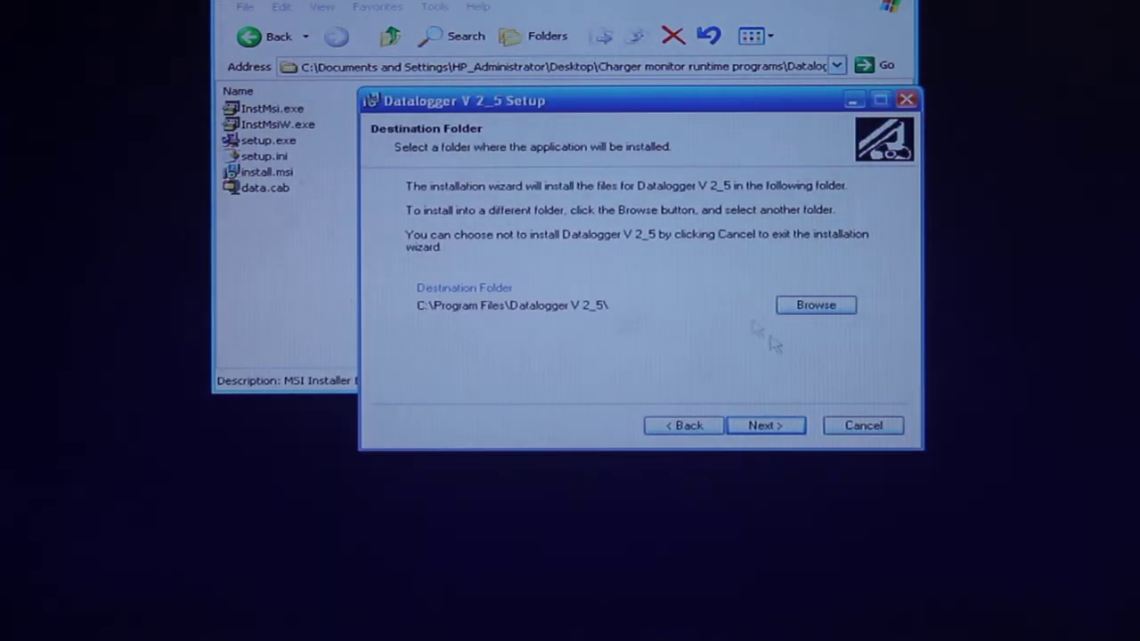
mouse_move(450, 314)
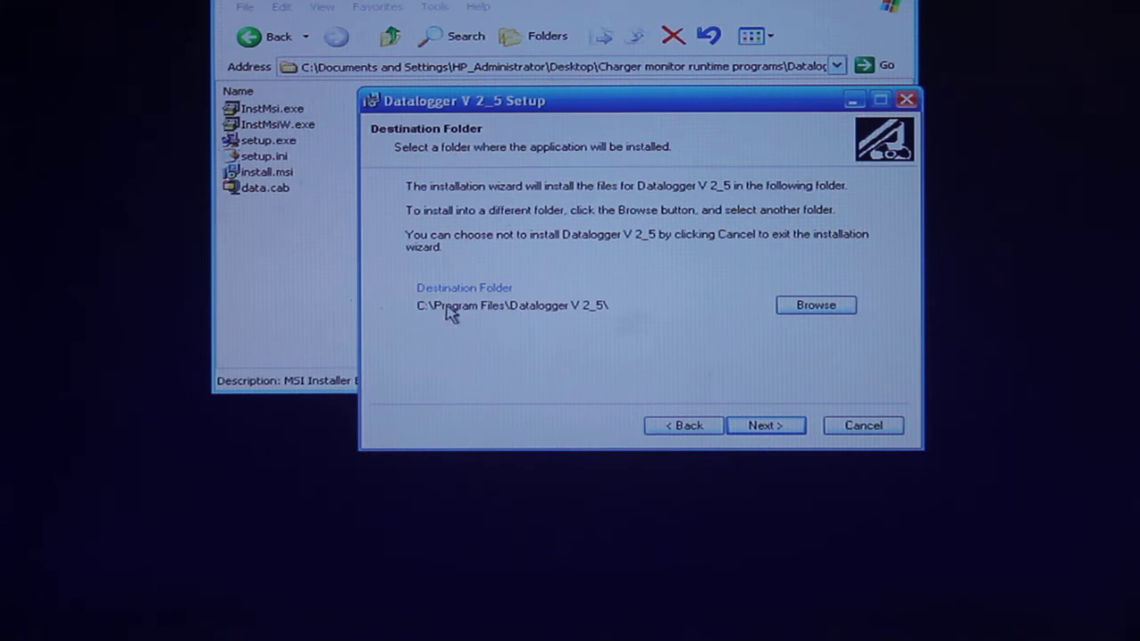
mouse_move(484, 318)
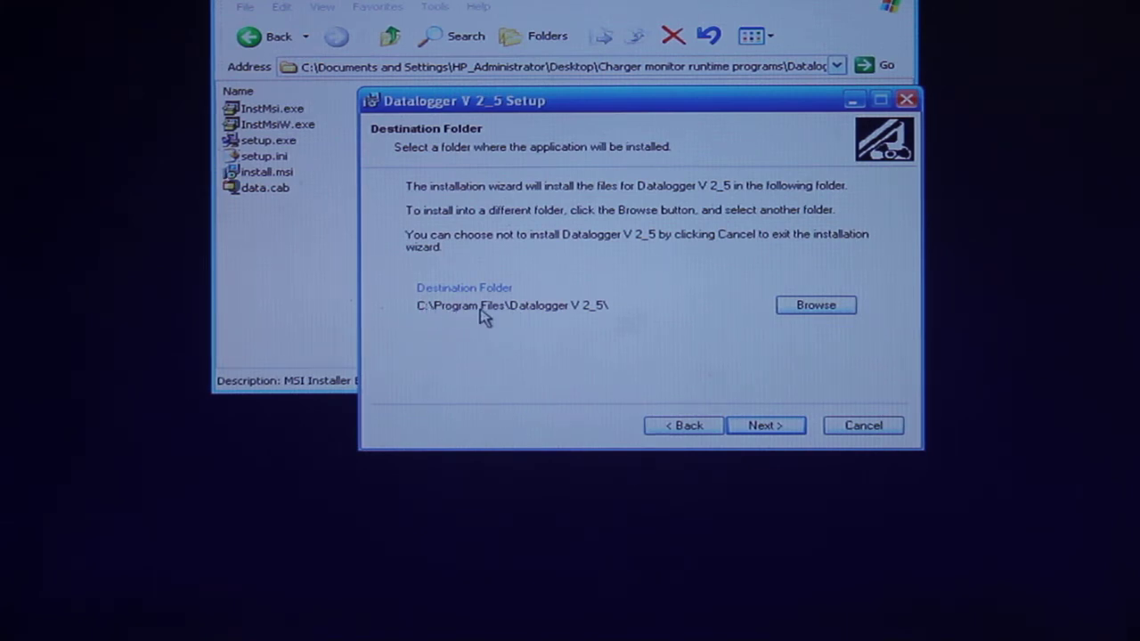
mouse_move(621, 329)
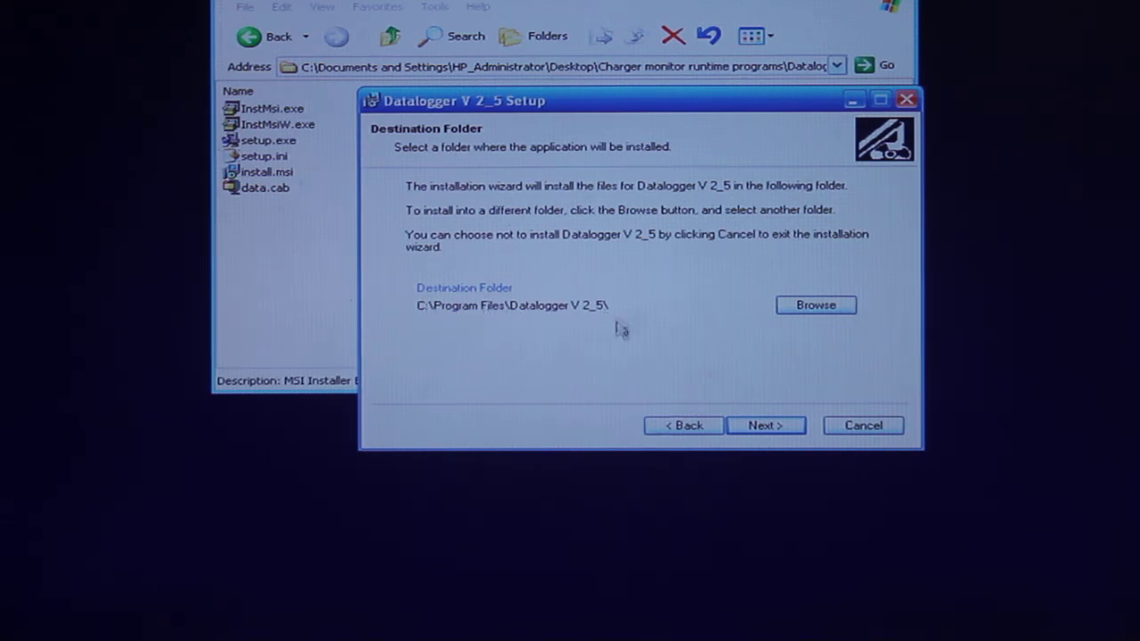
click(764, 425)
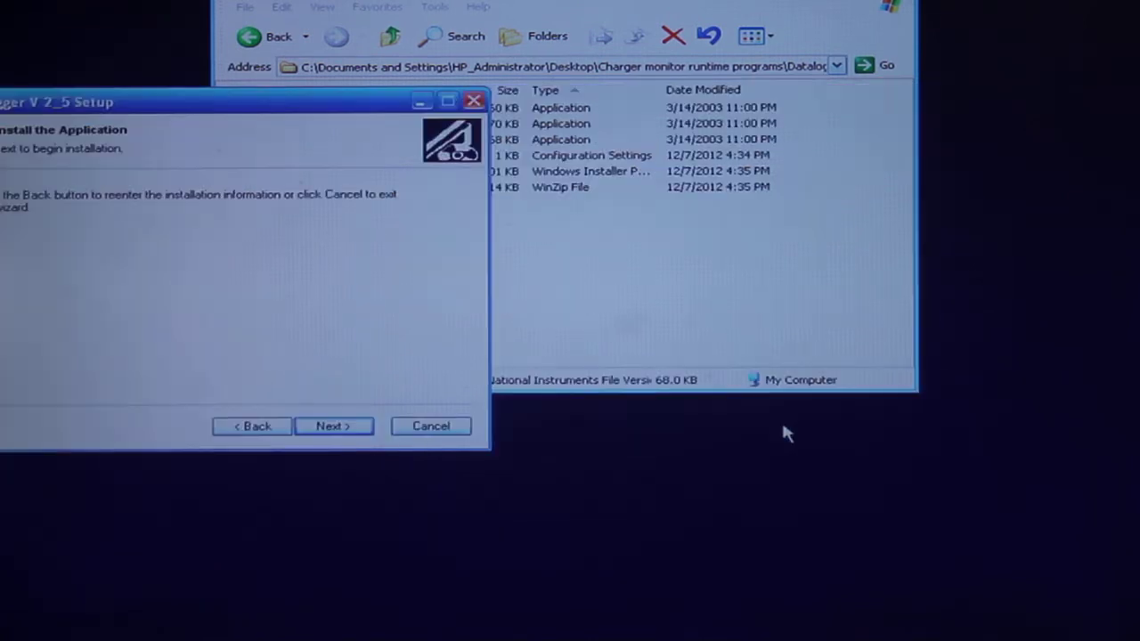
drag(241, 101, 391, 113)
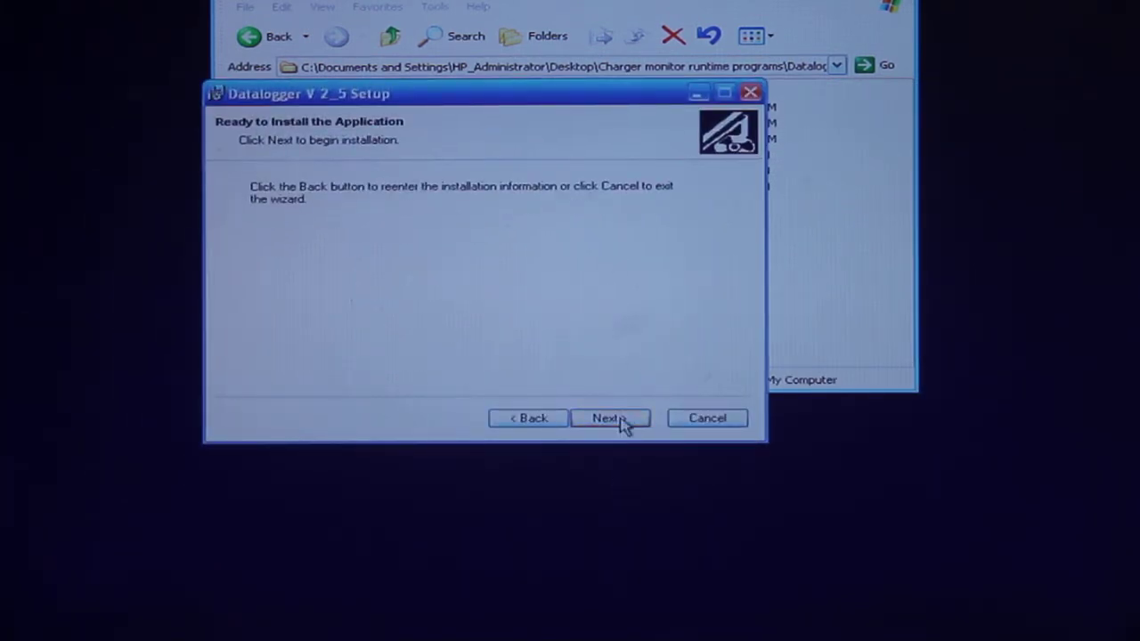
click(609, 418)
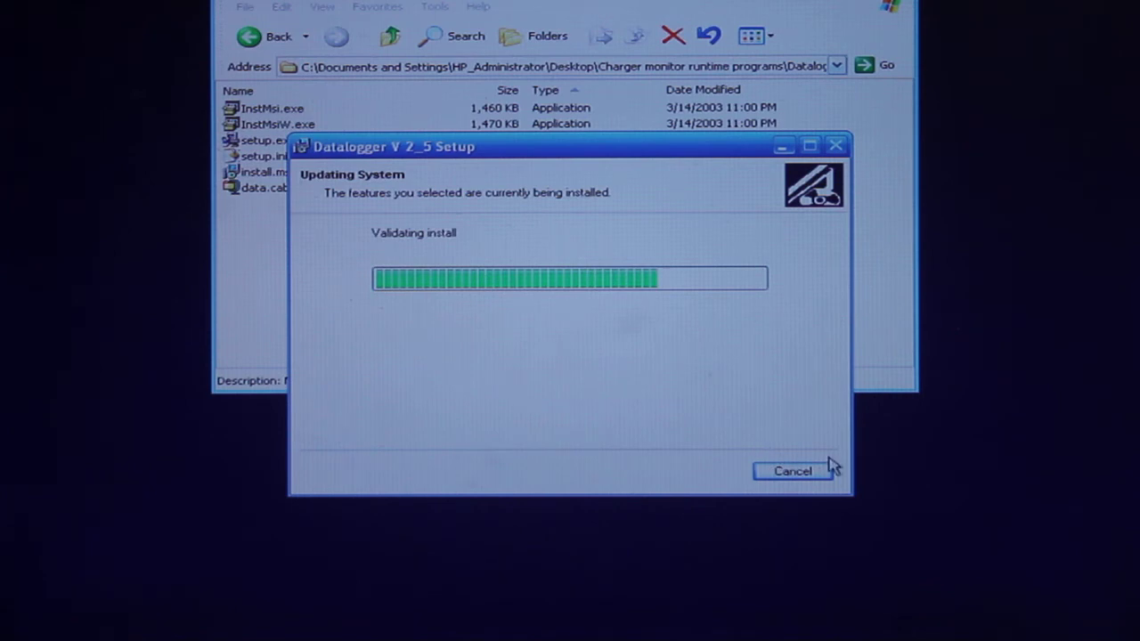
mouse_move(904, 512)
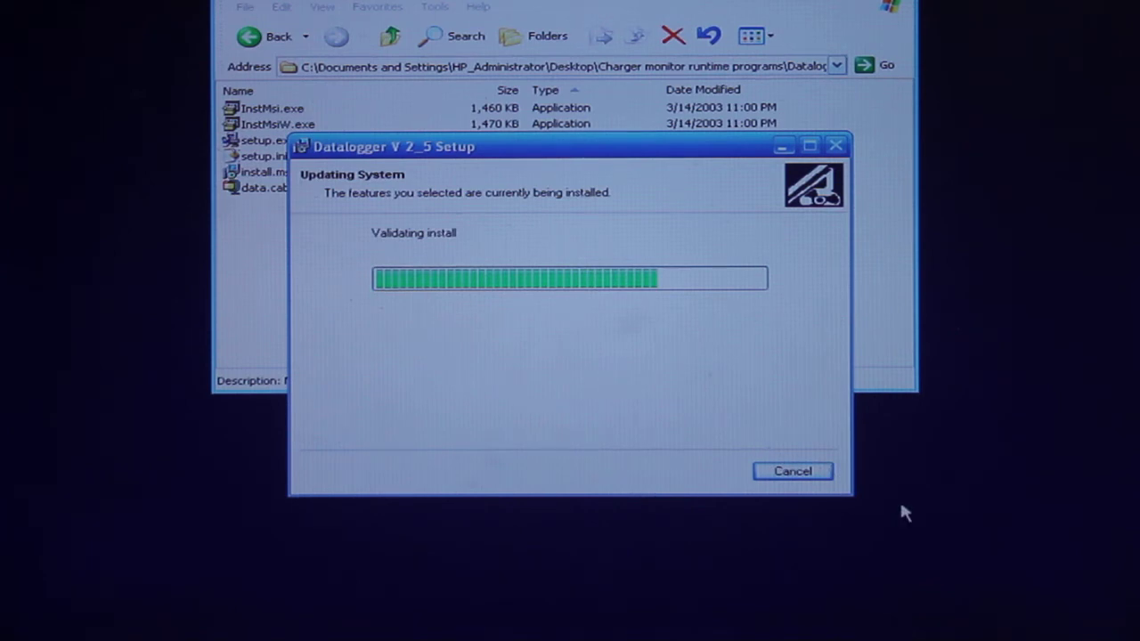
mouse_move(812, 414)
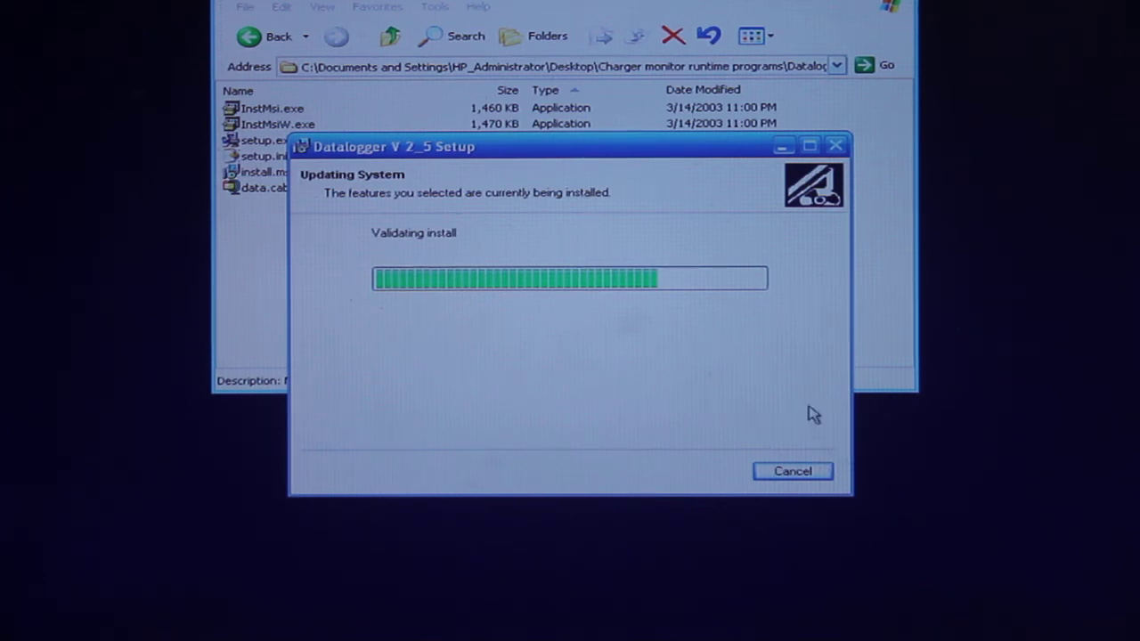
mouse_move(824, 322)
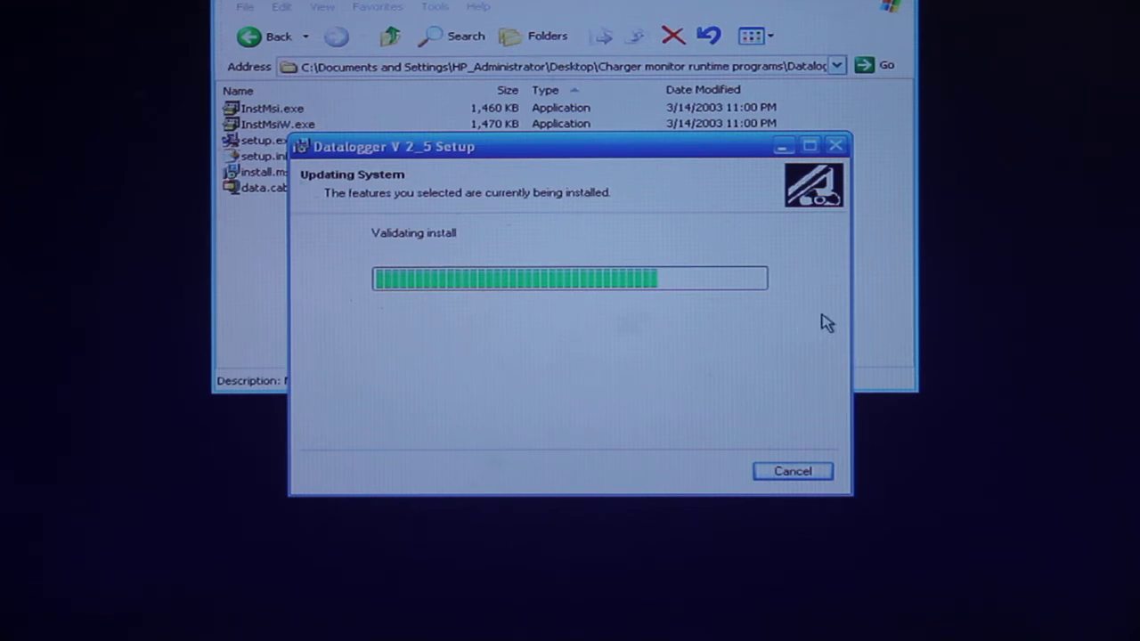
mouse_move(737, 236)
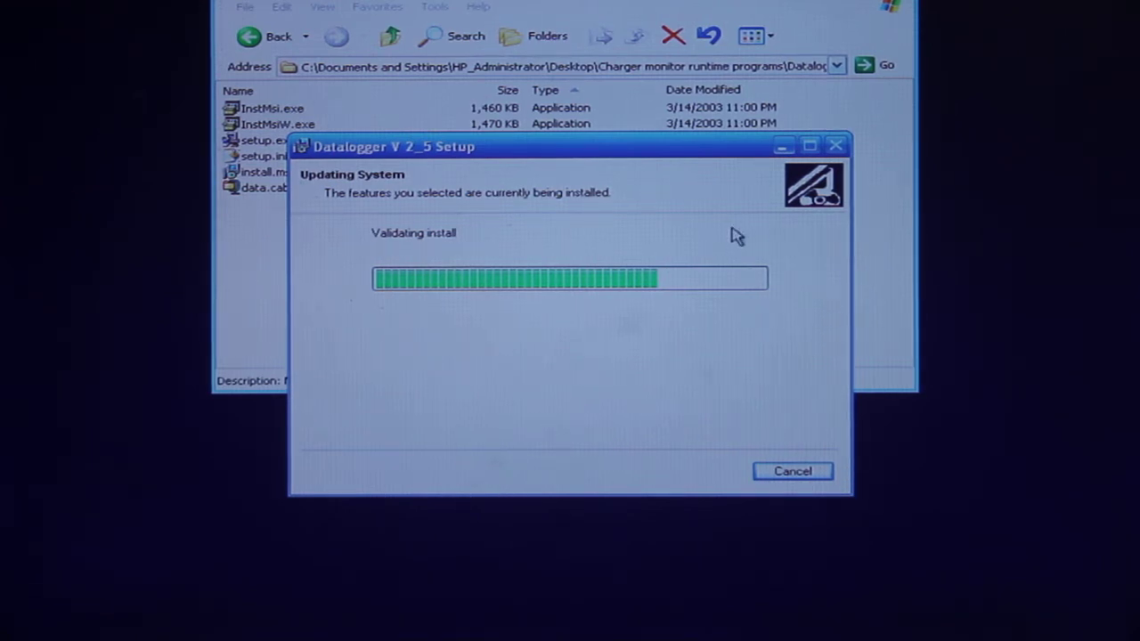
mouse_move(740, 242)
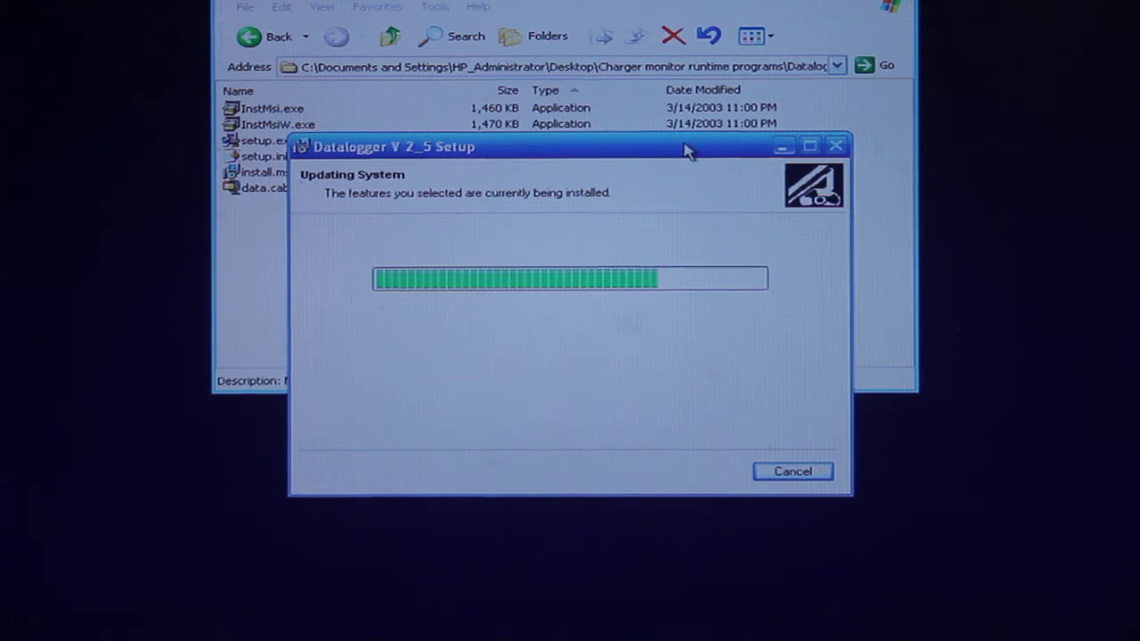
mouse_move(797, 272)
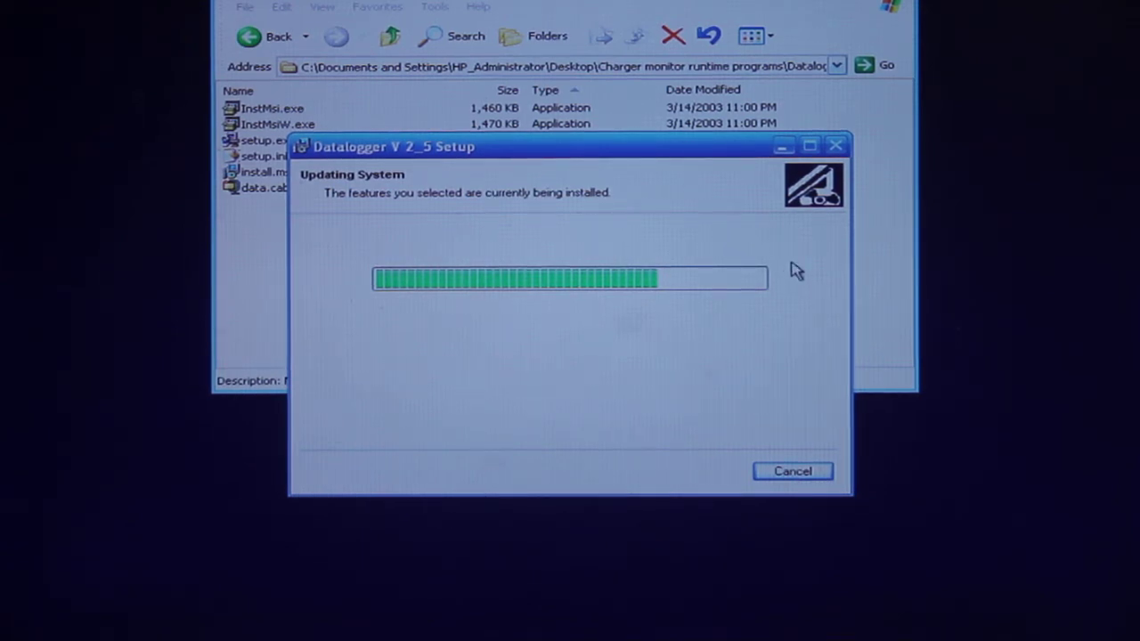
mouse_move(806, 368)
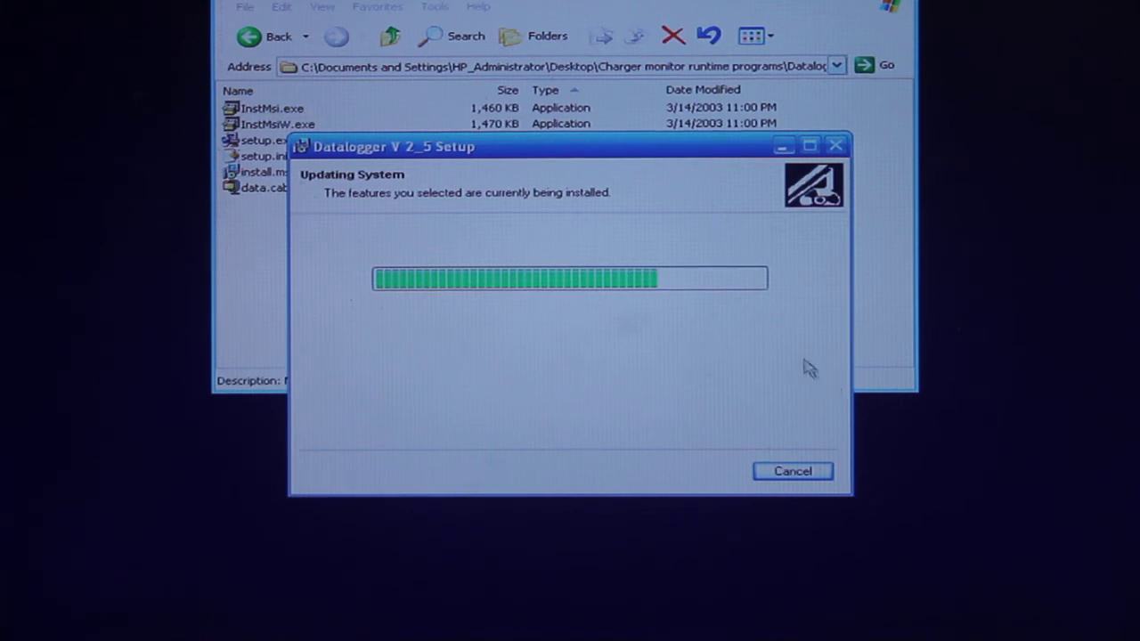
mouse_move(787, 335)
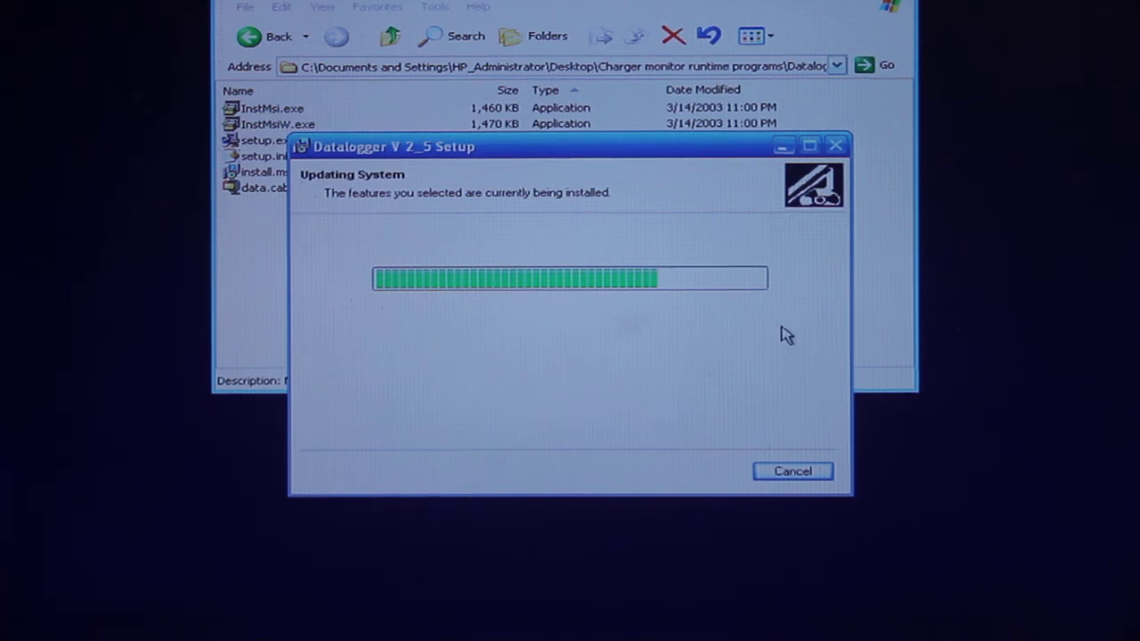
mouse_move(785, 353)
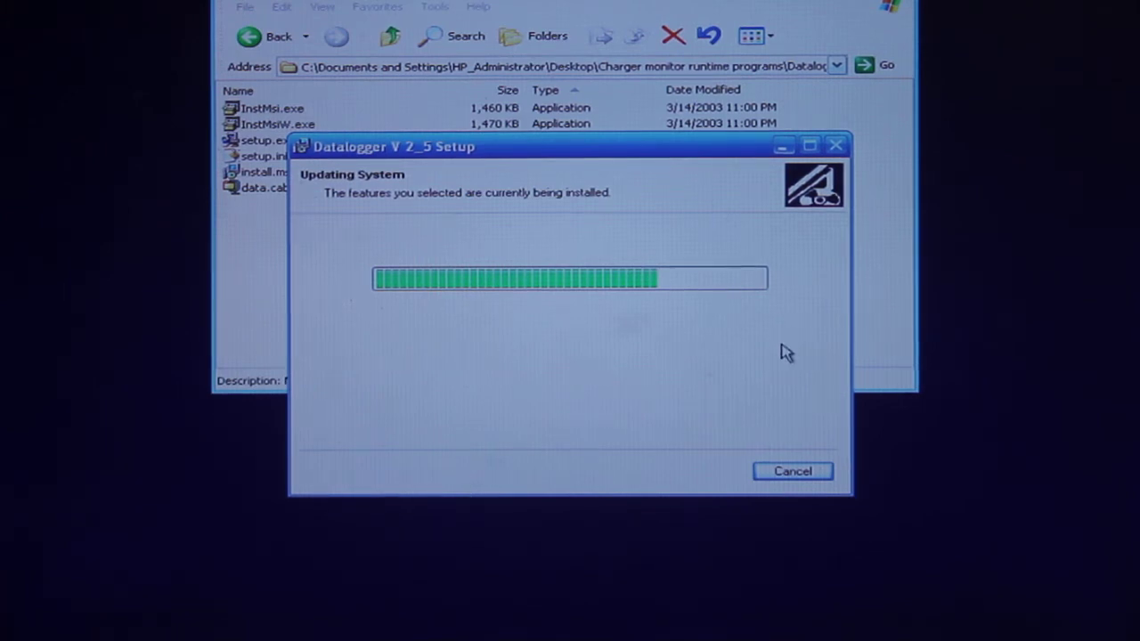
mouse_move(762, 352)
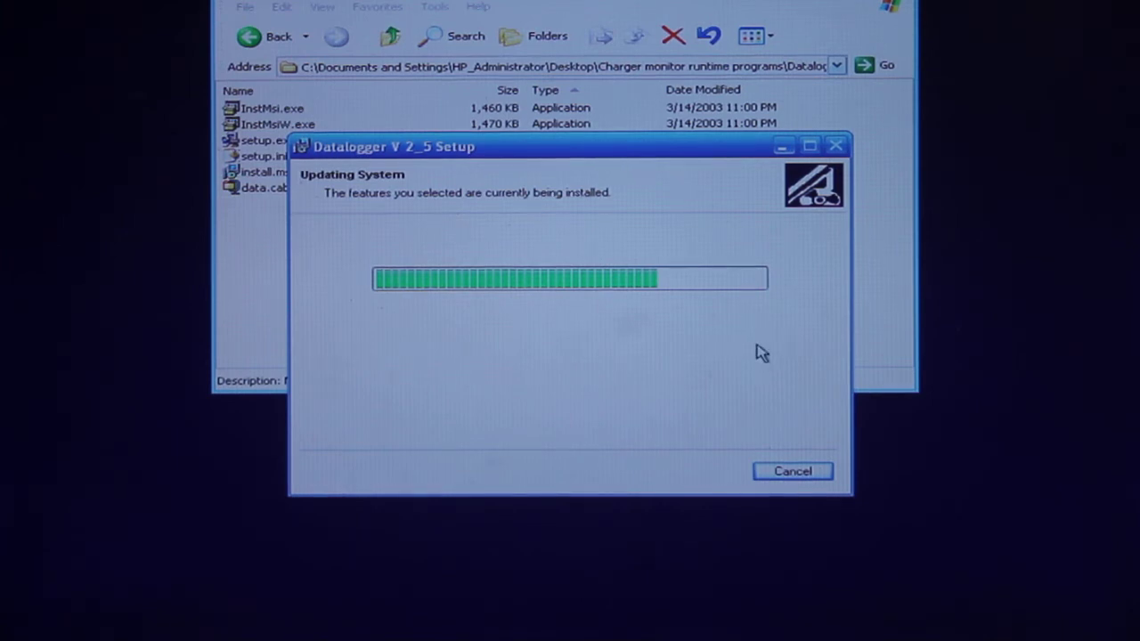
mouse_move(356, 160)
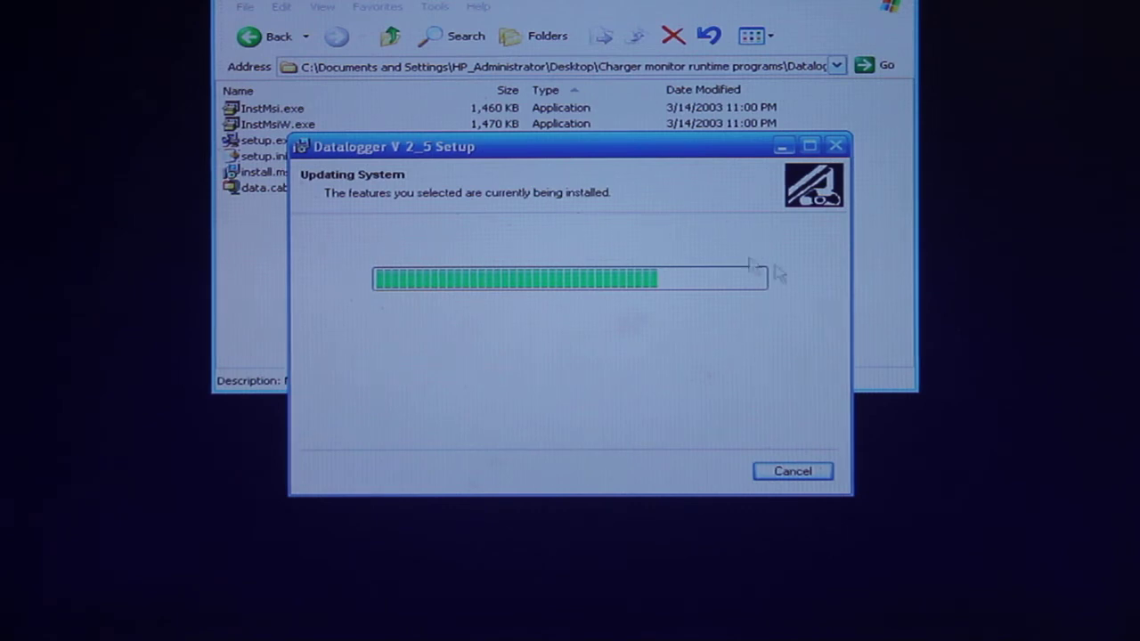
mouse_move(633, 470)
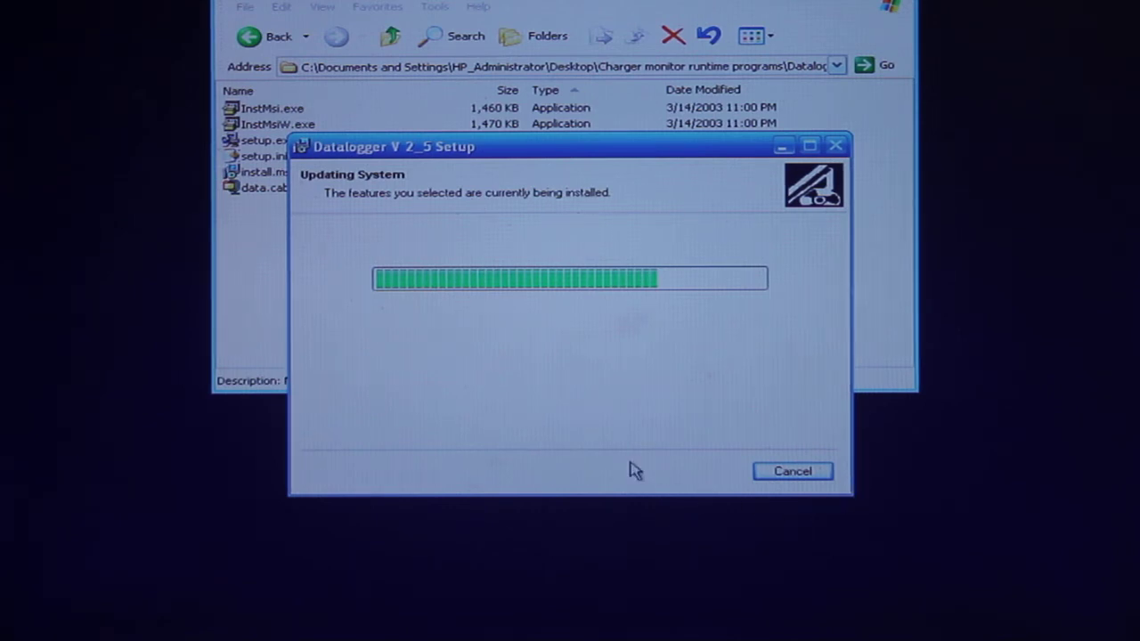
mouse_move(646, 484)
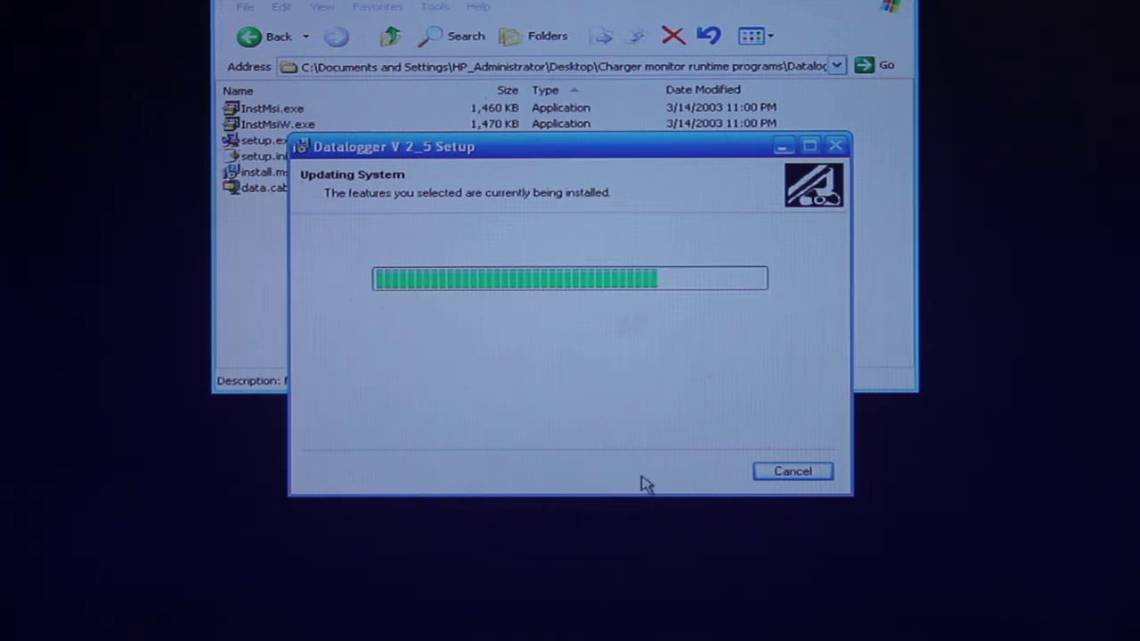
mouse_move(646, 442)
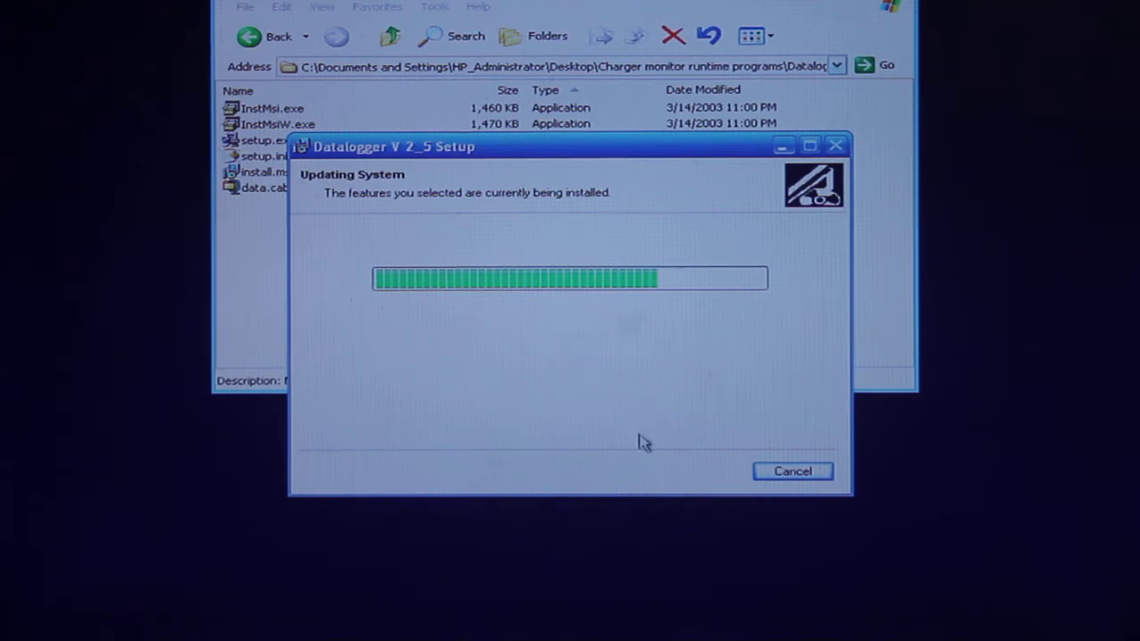
mouse_move(624, 490)
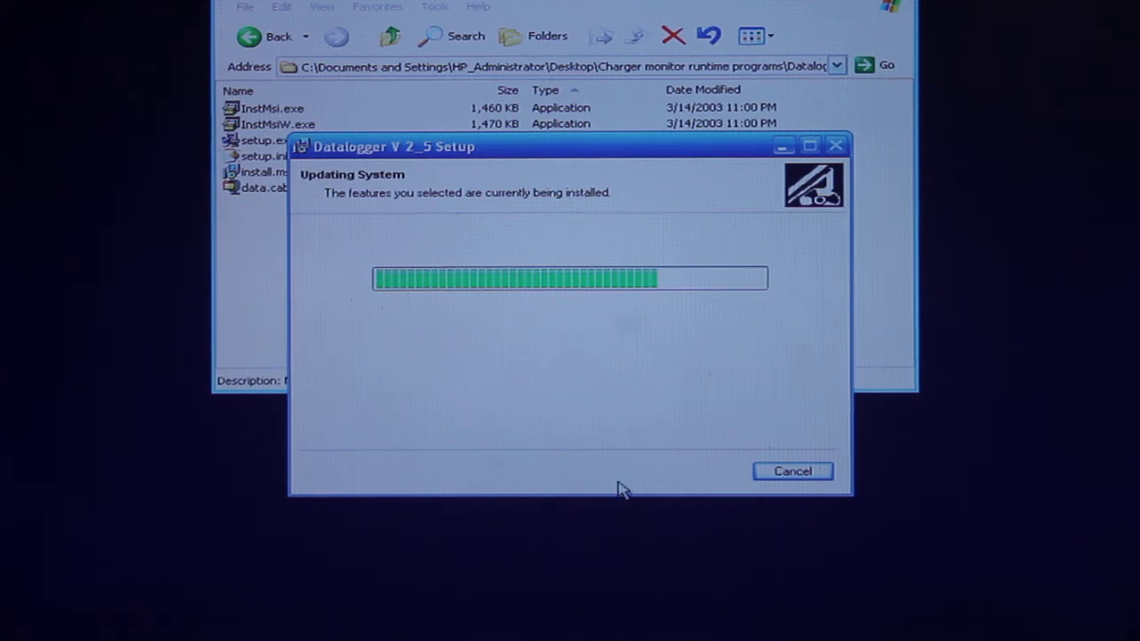
mouse_move(634, 462)
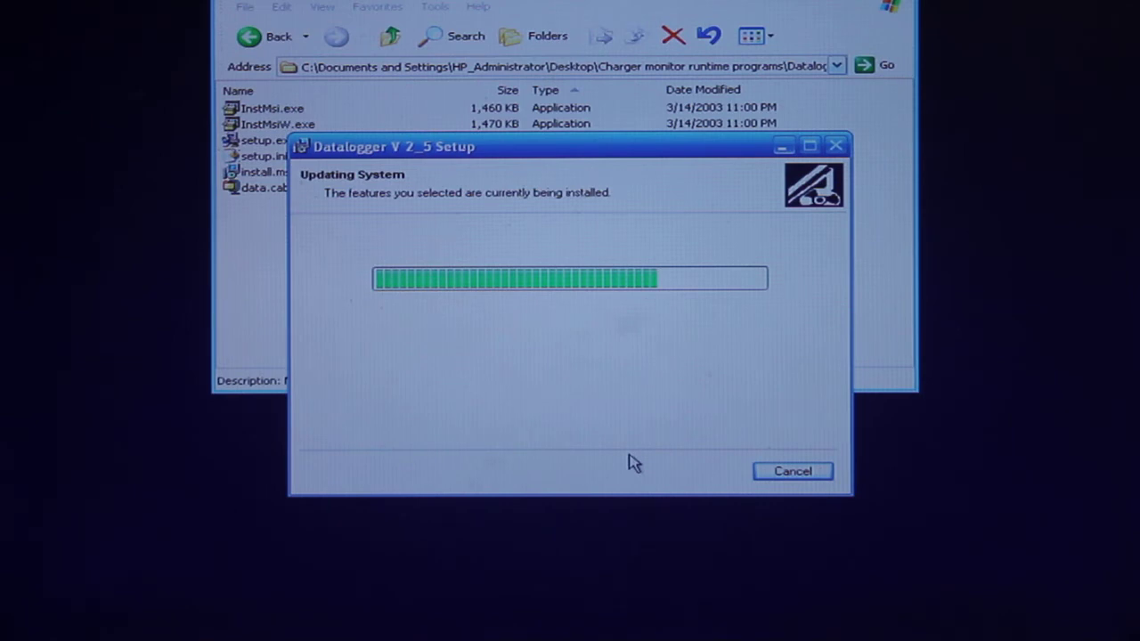
mouse_move(663, 490)
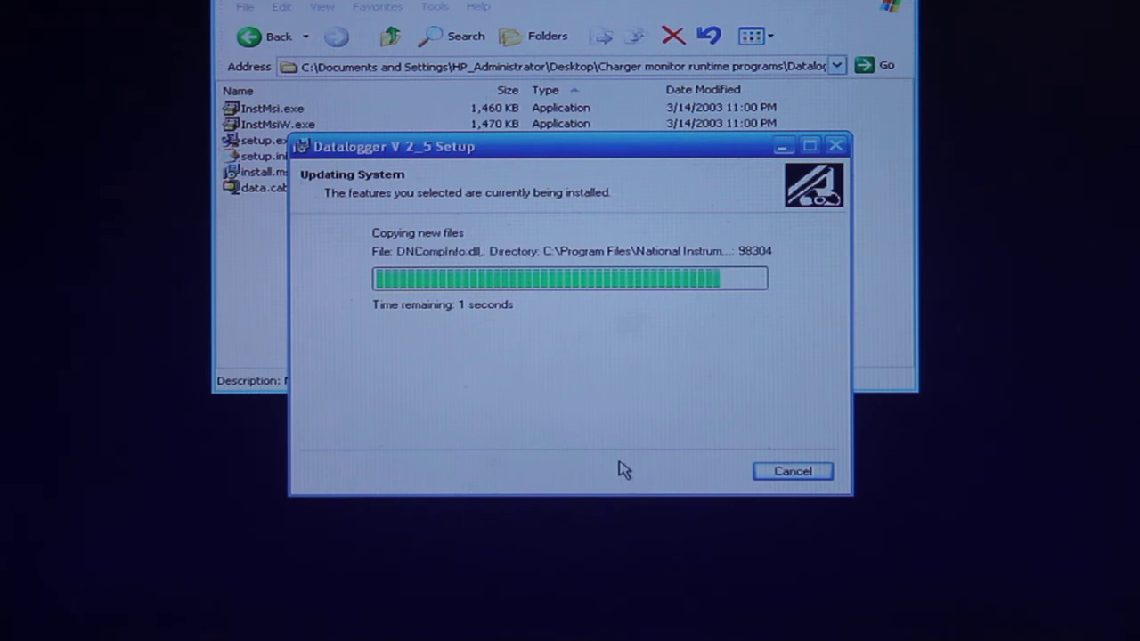
mouse_move(659, 454)
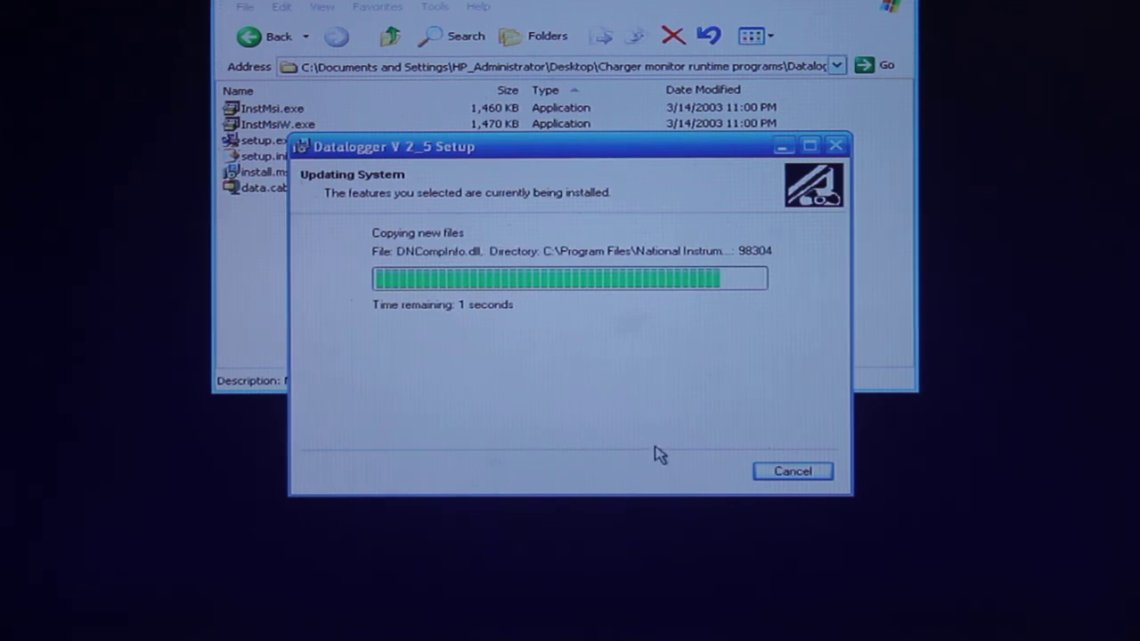
mouse_move(556, 425)
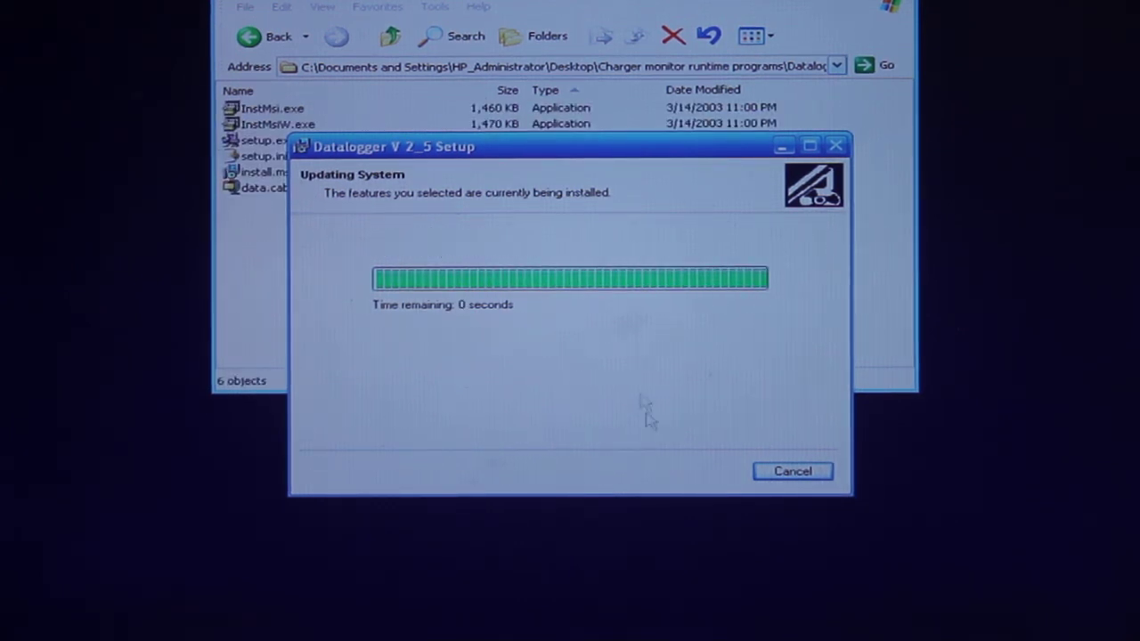
mouse_move(820, 381)
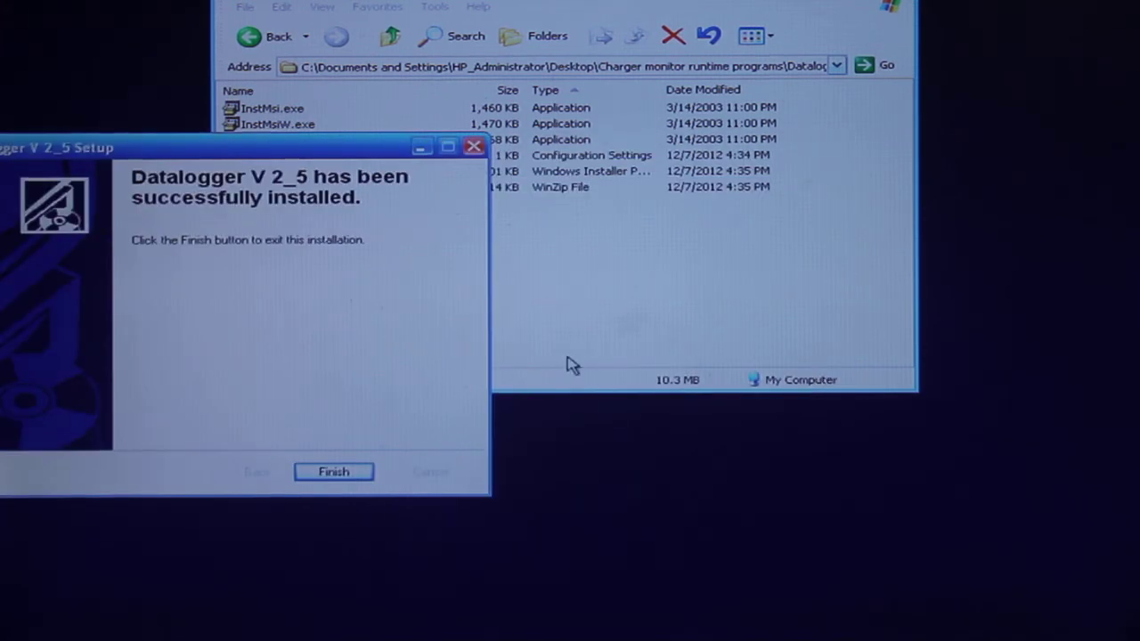
Step: Close the finished Datalogger installer and go up to the runtime programs folder
click(334, 472)
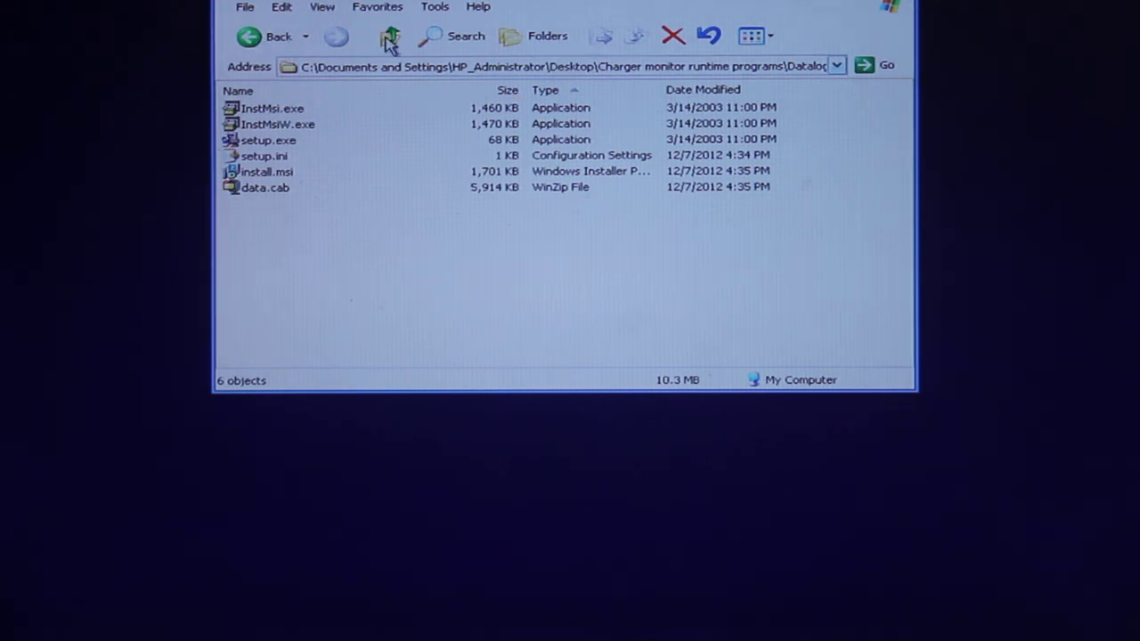
click(389, 36)
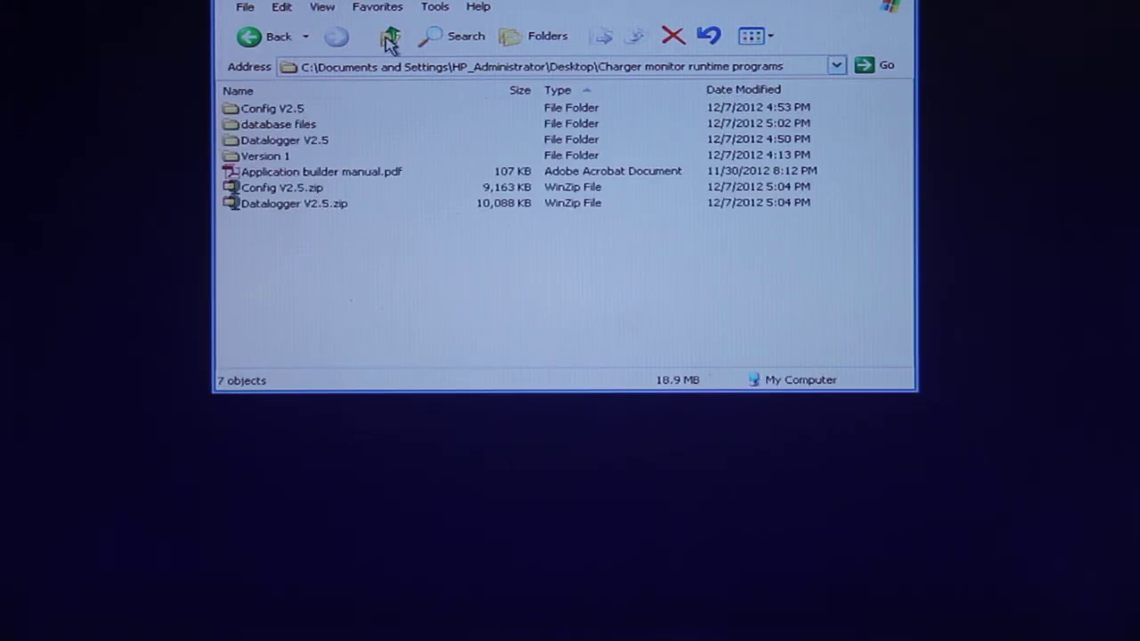
Step: Browse into Config V2.5\Installer and launch its setup.exe
double_click(271, 107)
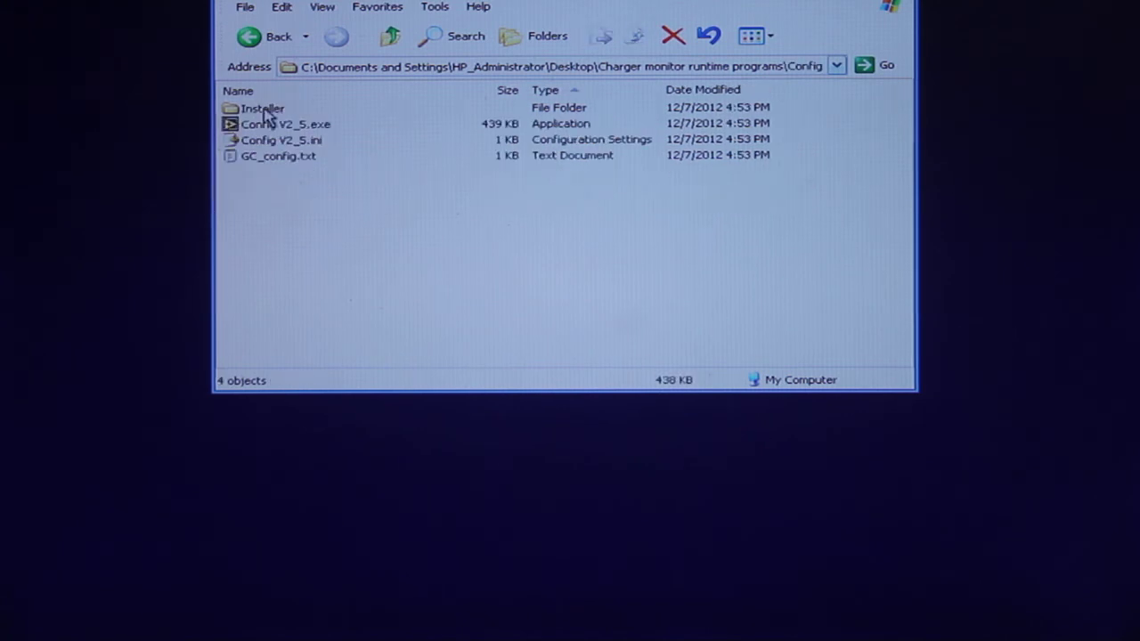
double_click(262, 107)
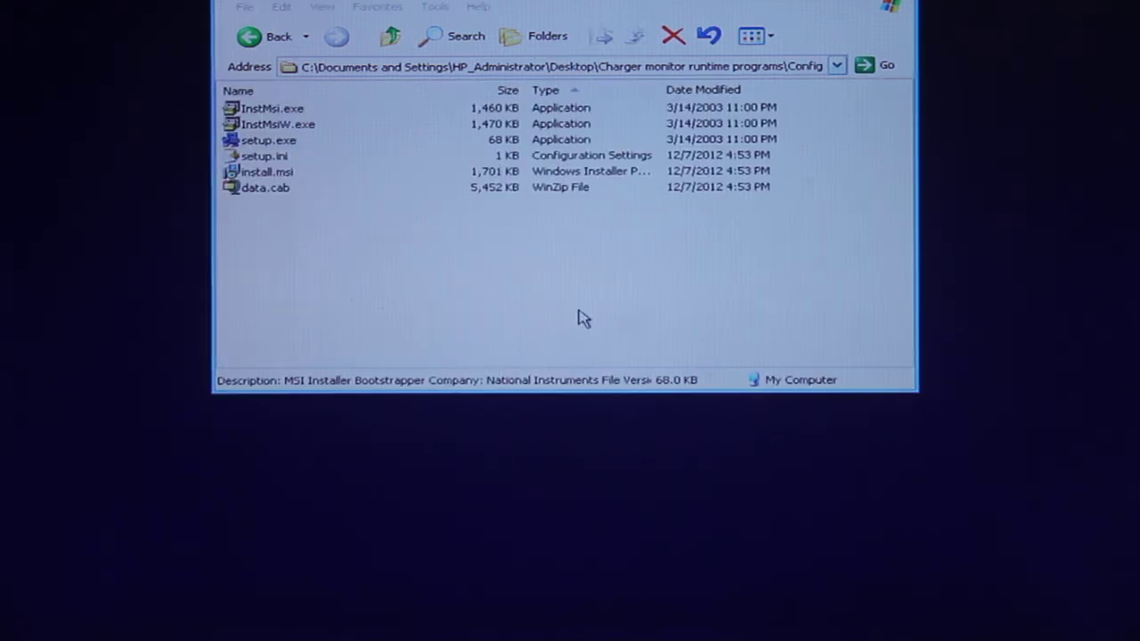
click(268, 140)
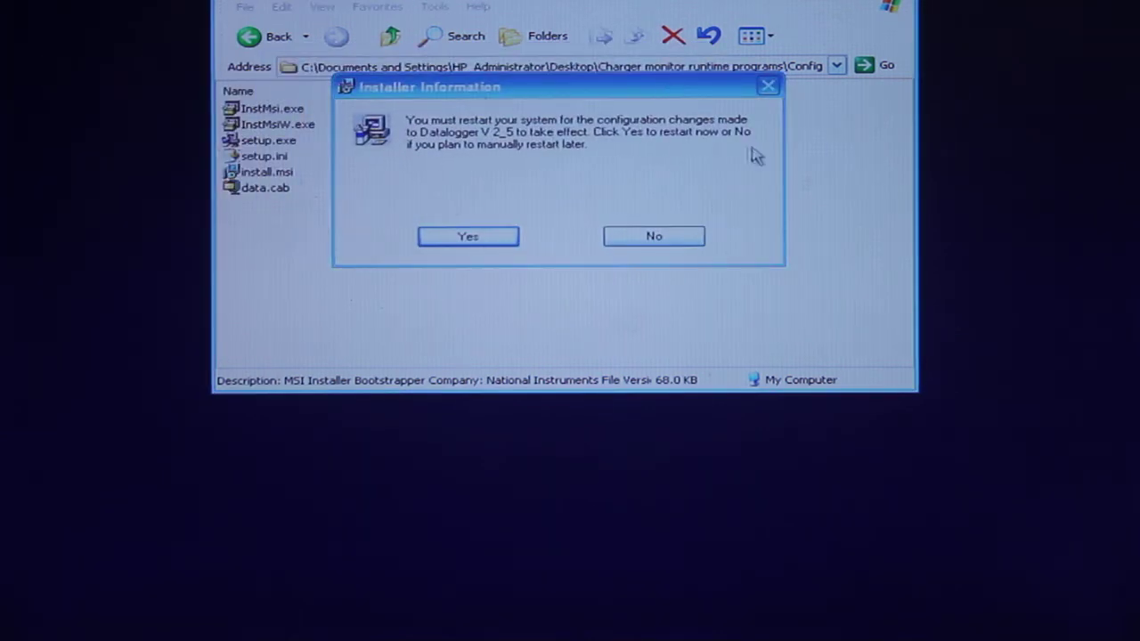
mouse_move(533, 279)
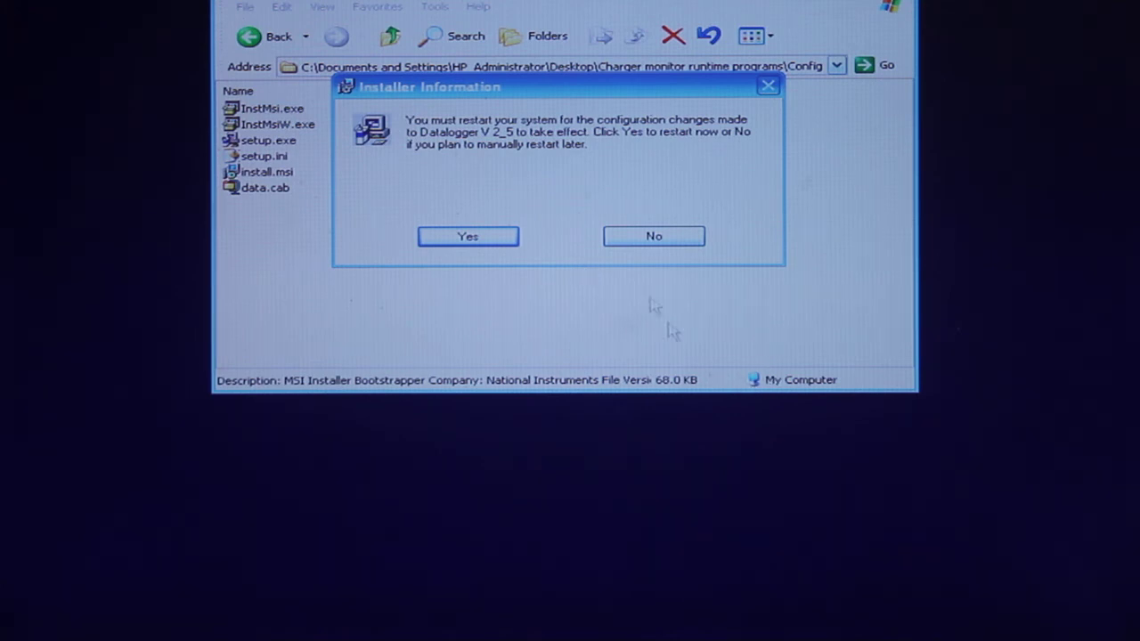
mouse_move(745, 157)
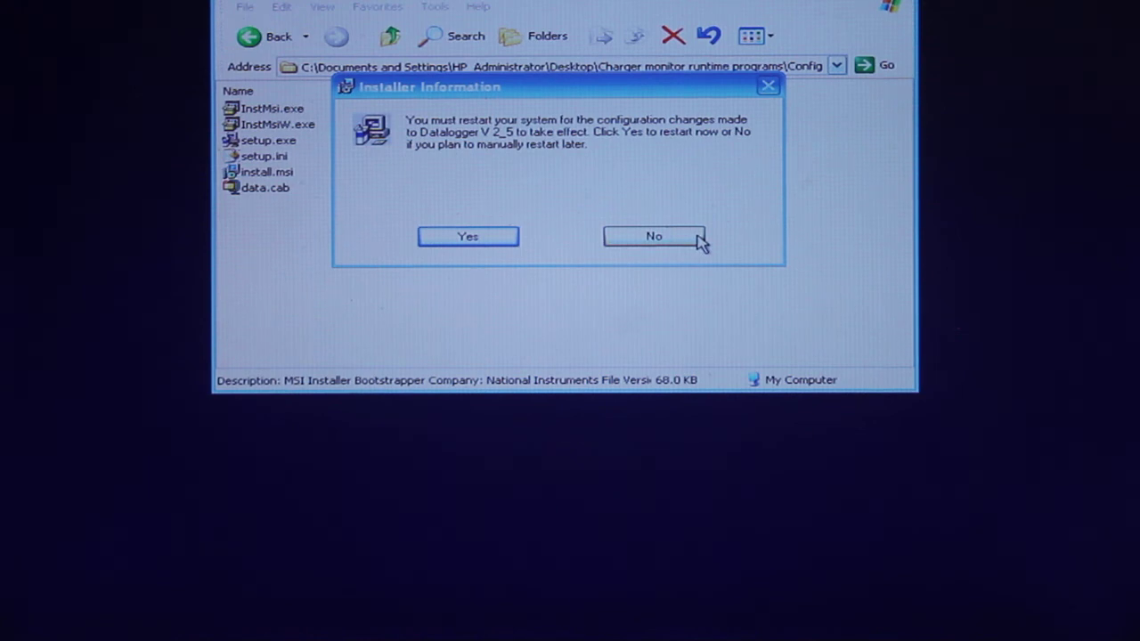
Step: Answer No to the Datalogger V2_5 restart-required prompt
click(654, 236)
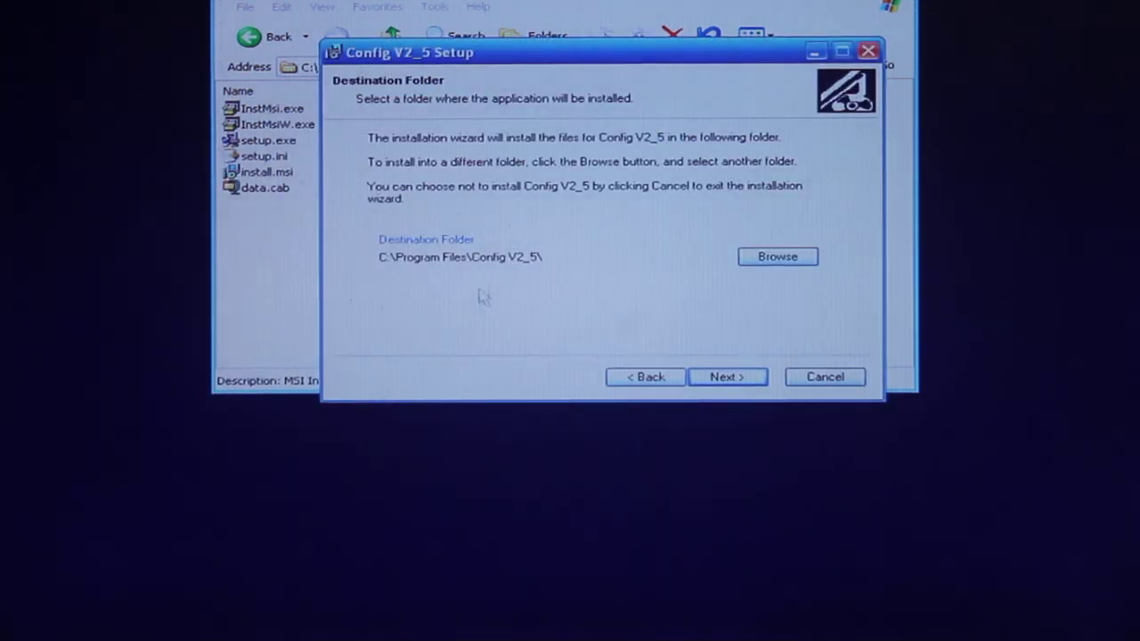
mouse_move(778, 258)
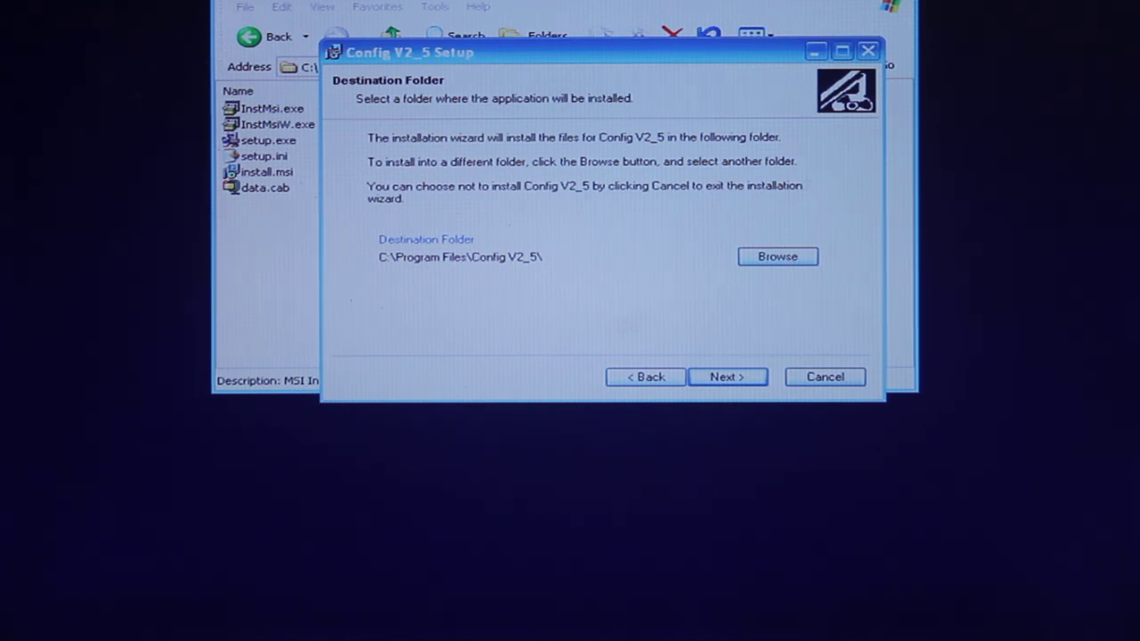
Step: Set Config V2.5's destination to C:\Program Files\Datalogger V 2_5\ and advance to Ready to Install
click(776, 257)
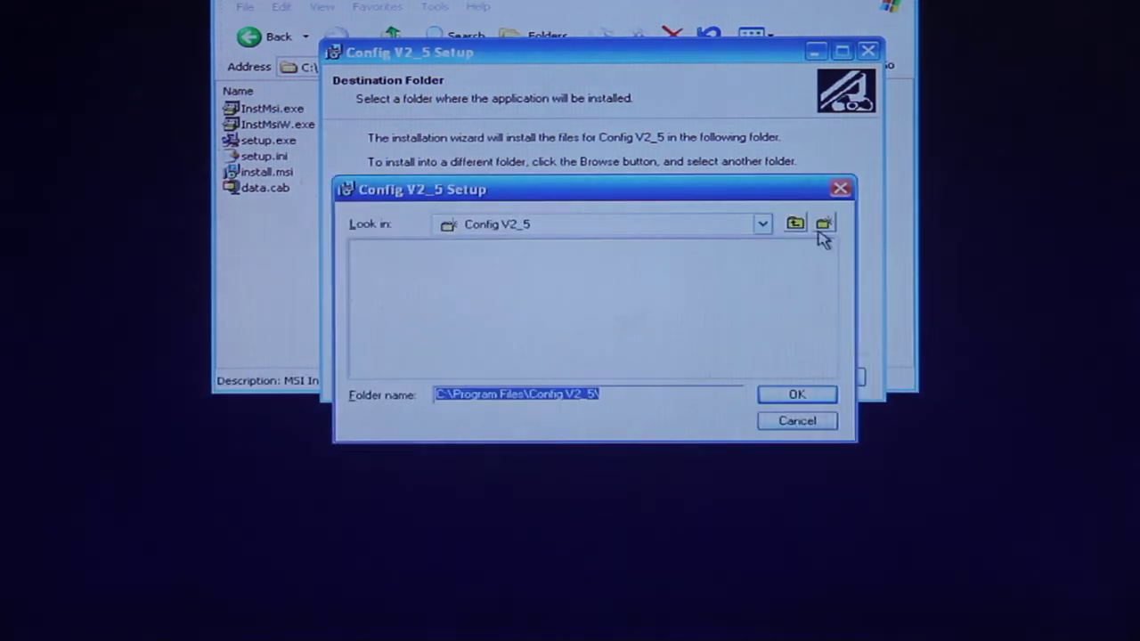
click(795, 223)
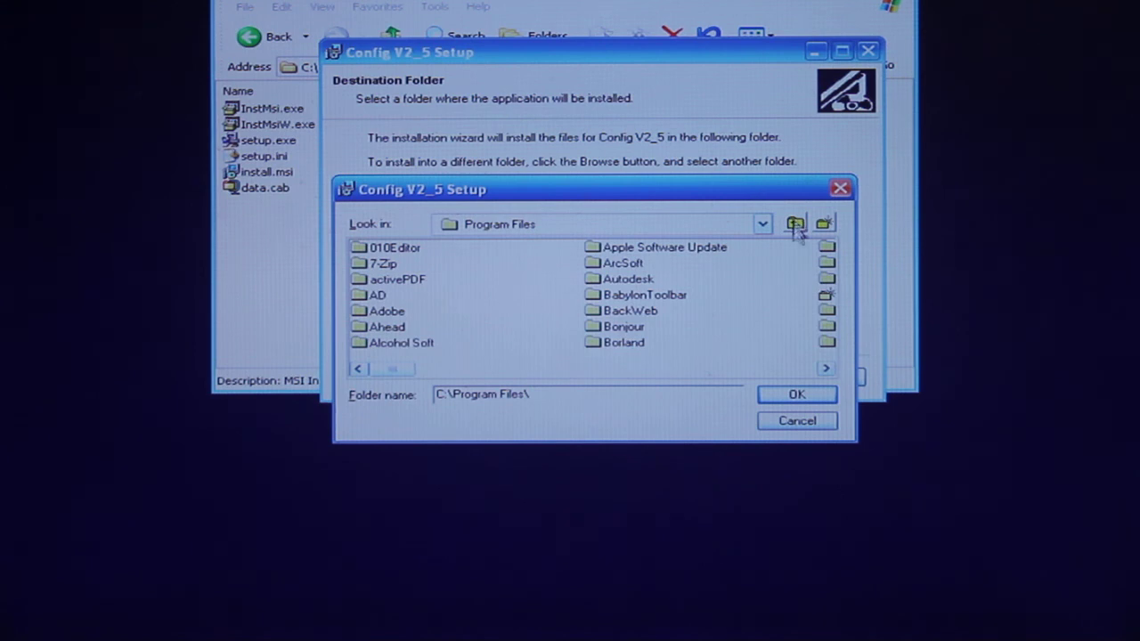
click(825, 368)
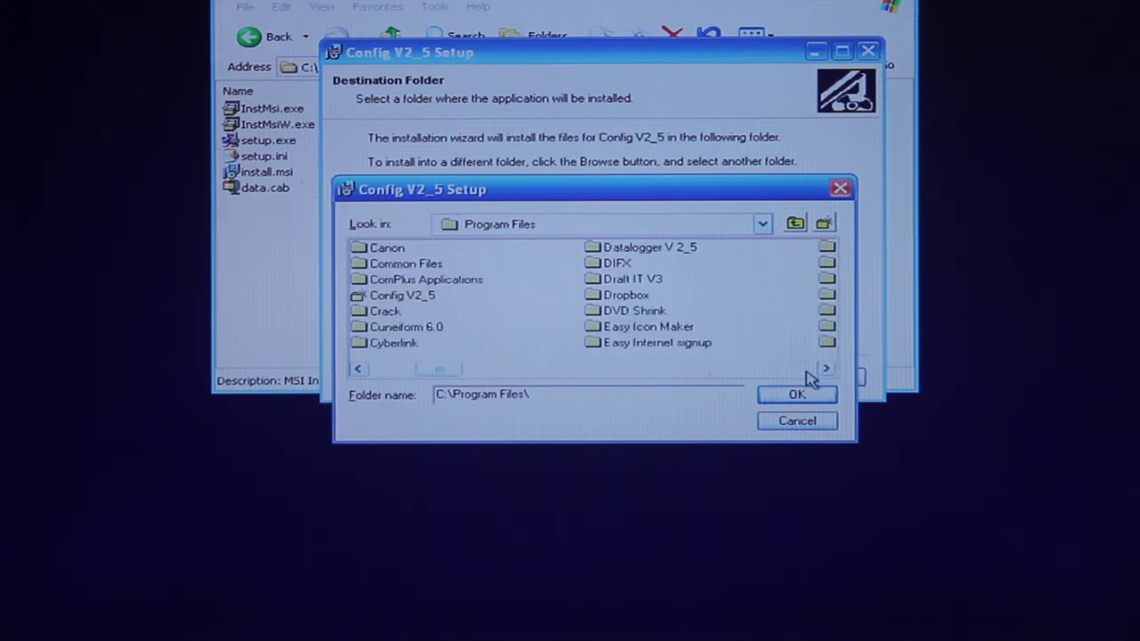
mouse_move(700, 267)
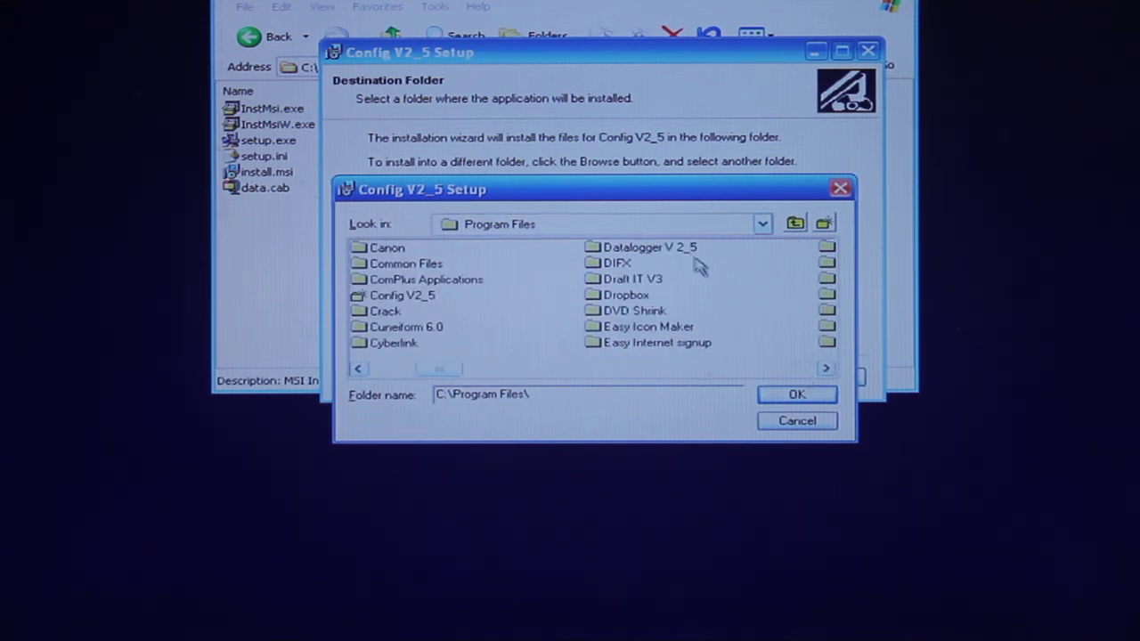
double_click(650, 247)
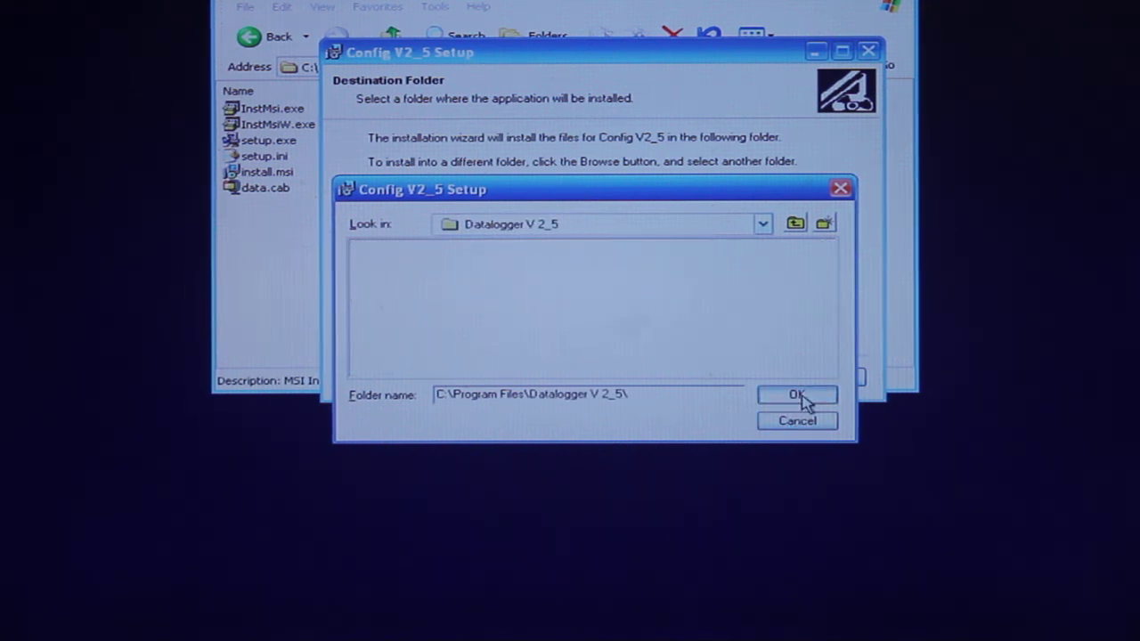
click(795, 395)
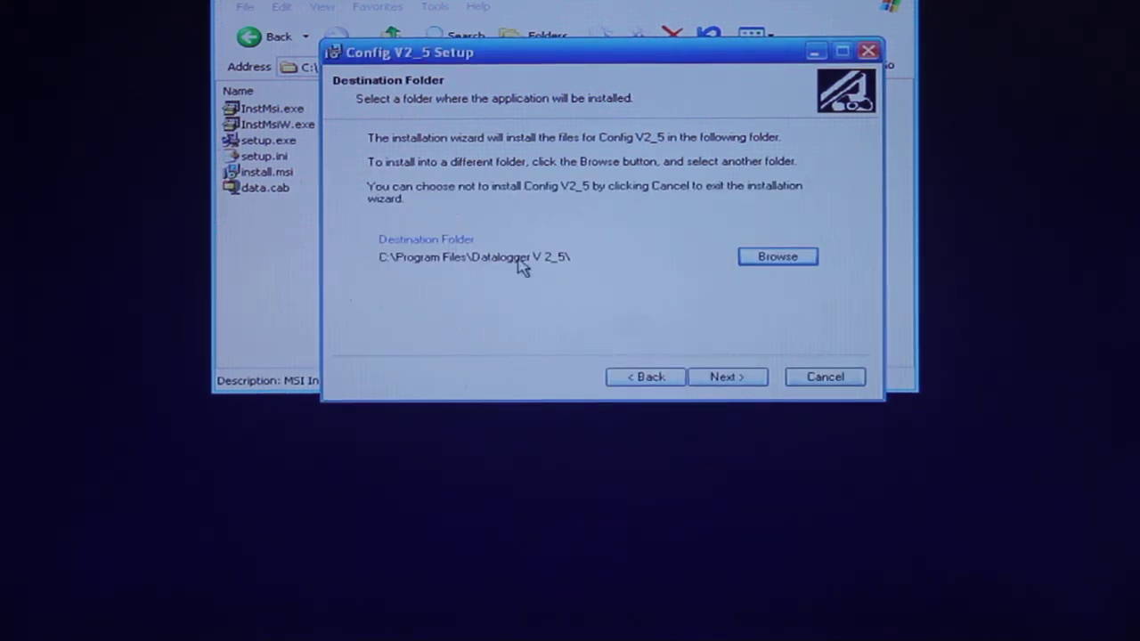
click(726, 376)
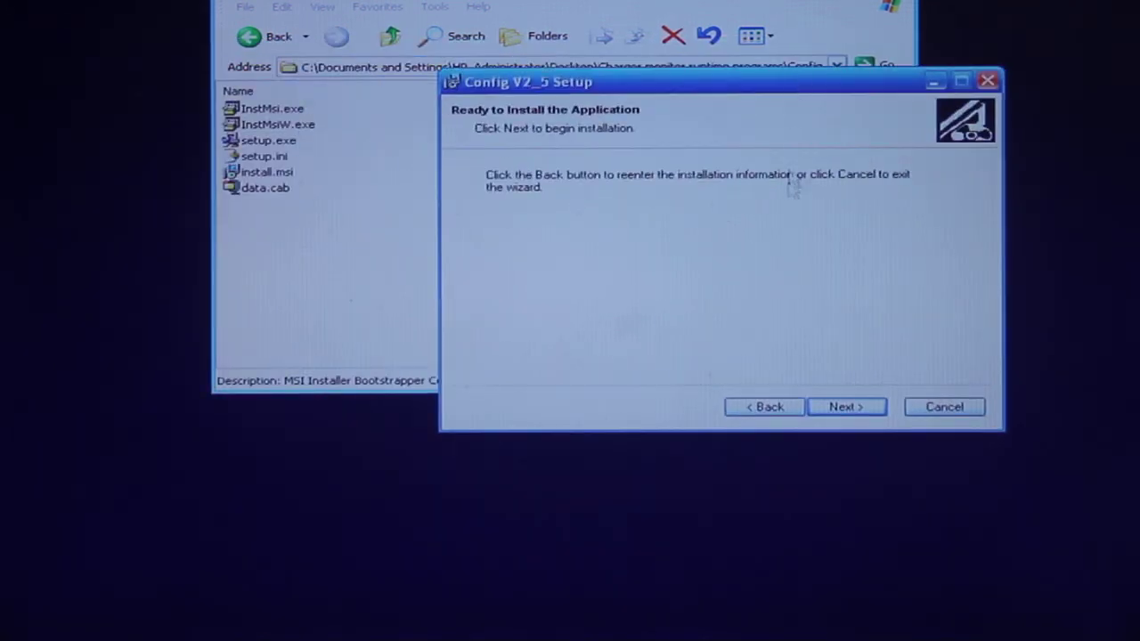
Step: Begin the Config V2.5 installation from the Ready to Install page
click(845, 407)
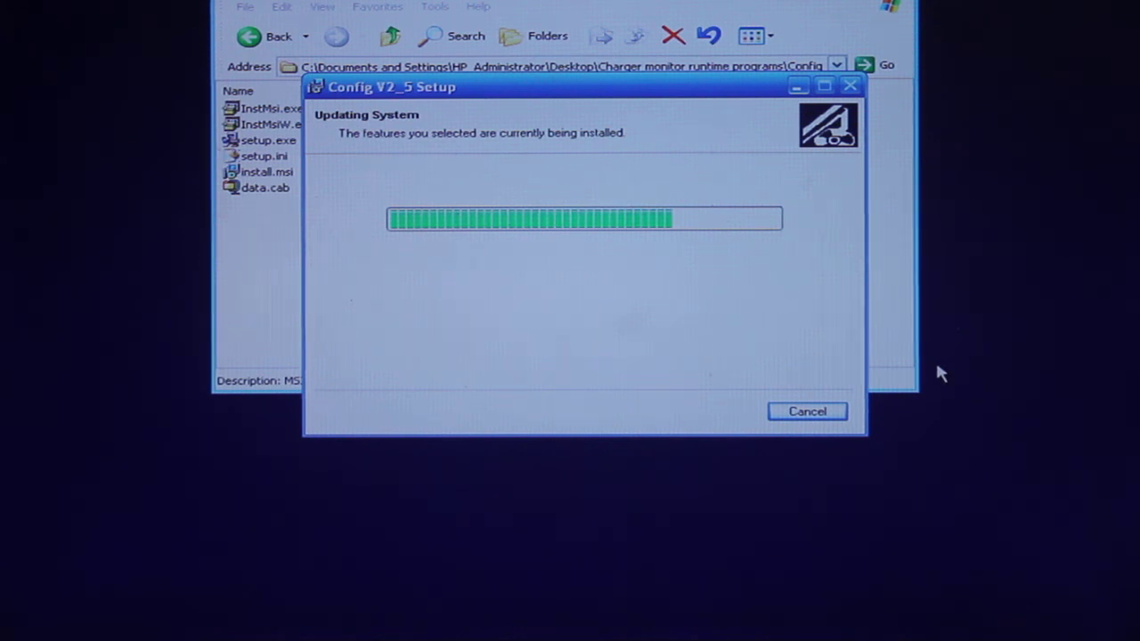
mouse_move(877, 431)
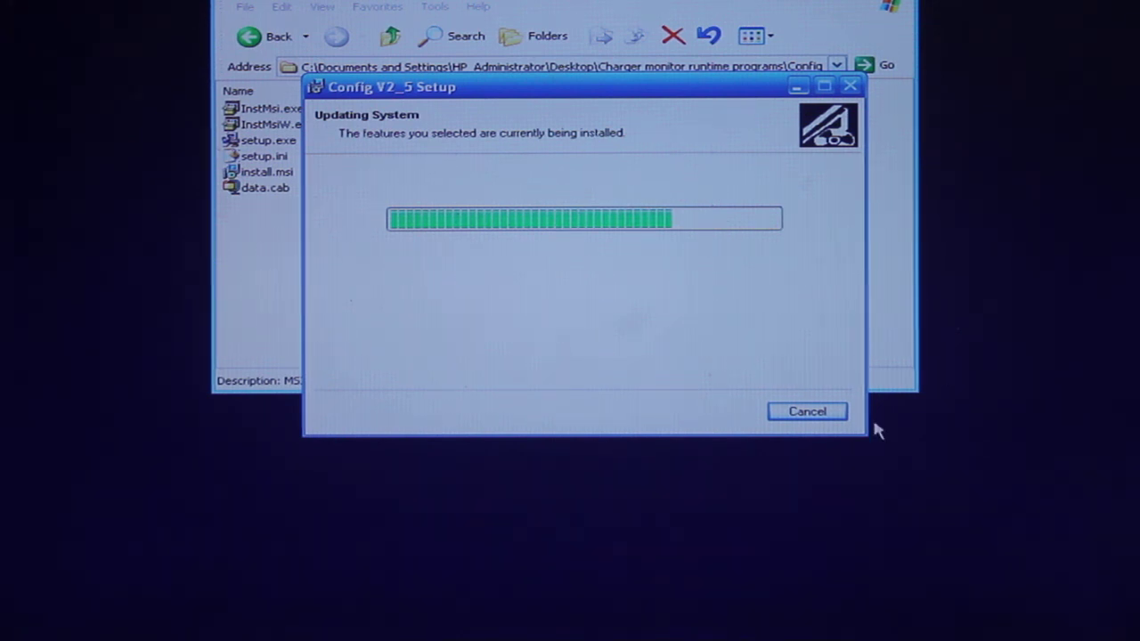